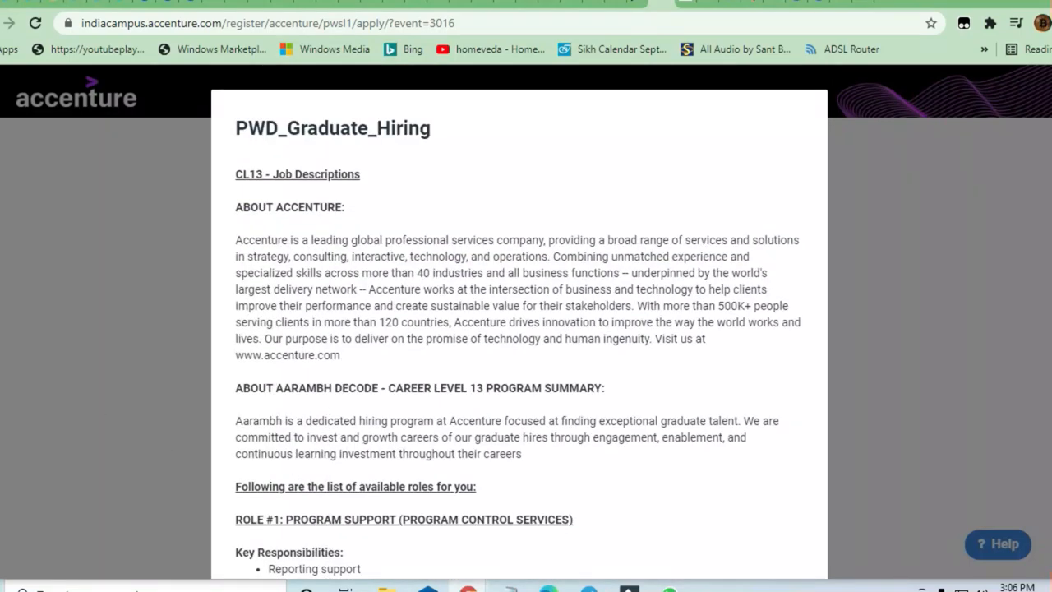
mouse_move(332, 233)
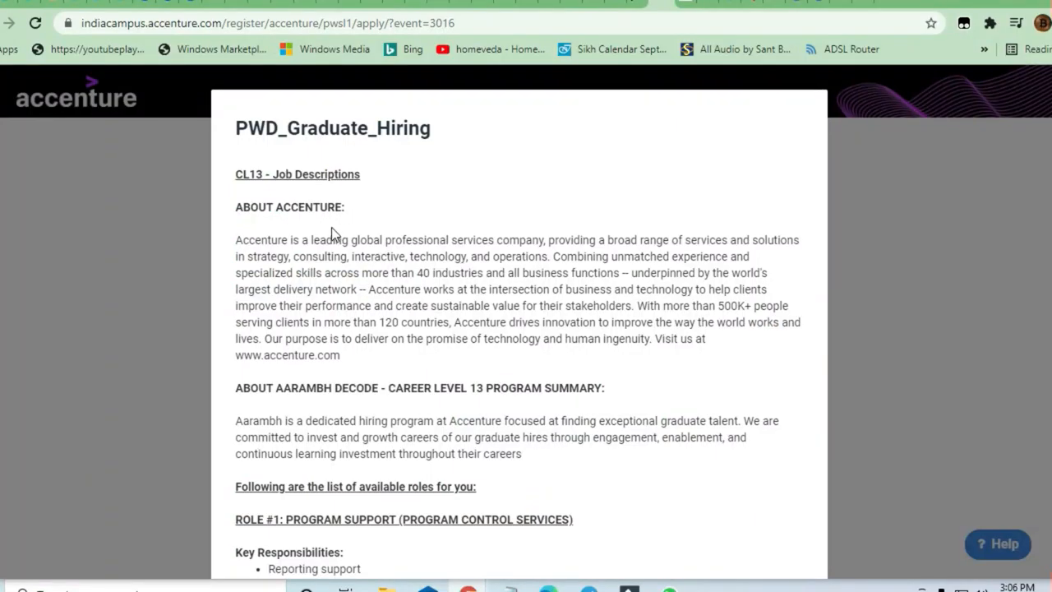
Scroll past About Accenture to ROLE #1: Program Support and its key responsibilities.
scroll("down", 3)
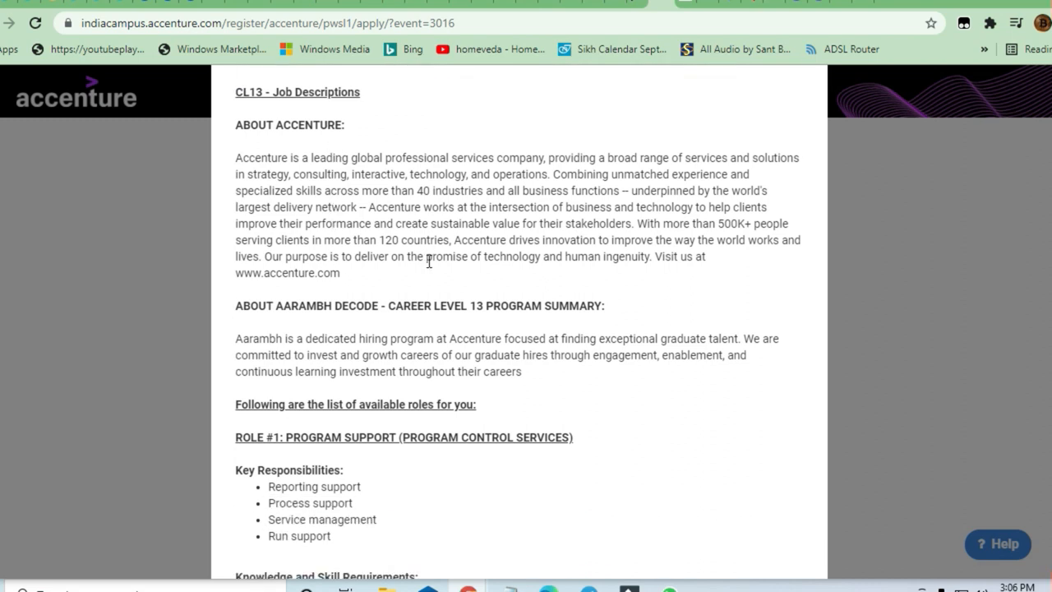
mouse_move(434, 296)
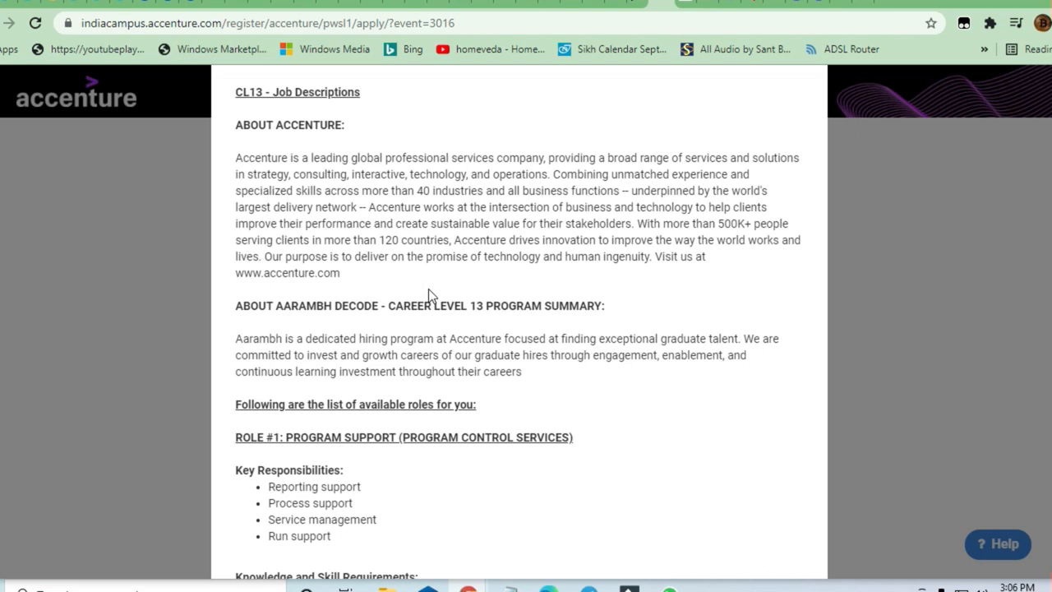
mouse_move(345, 304)
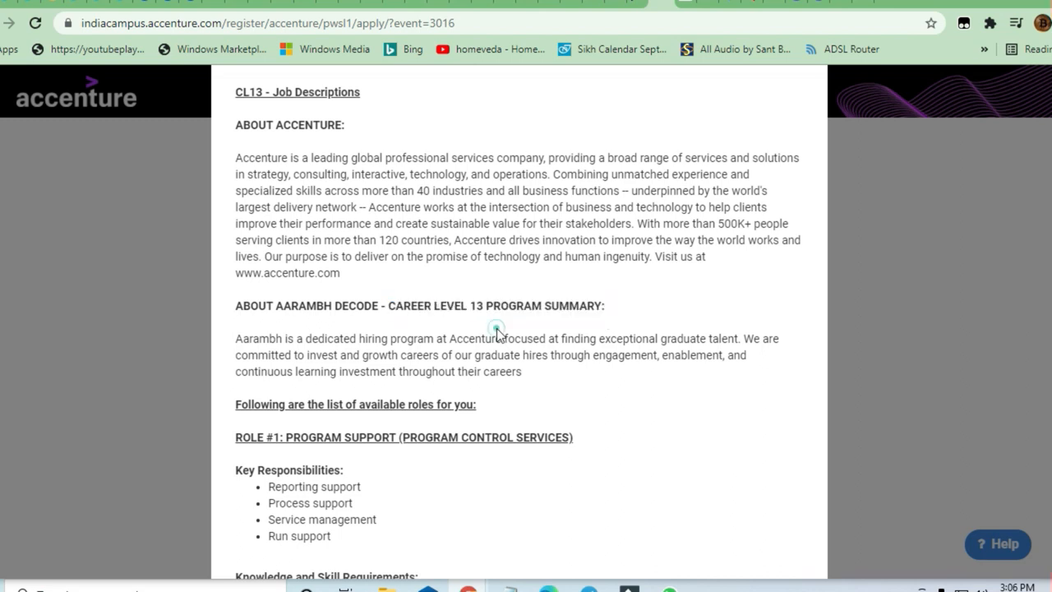
scroll("down", 3)
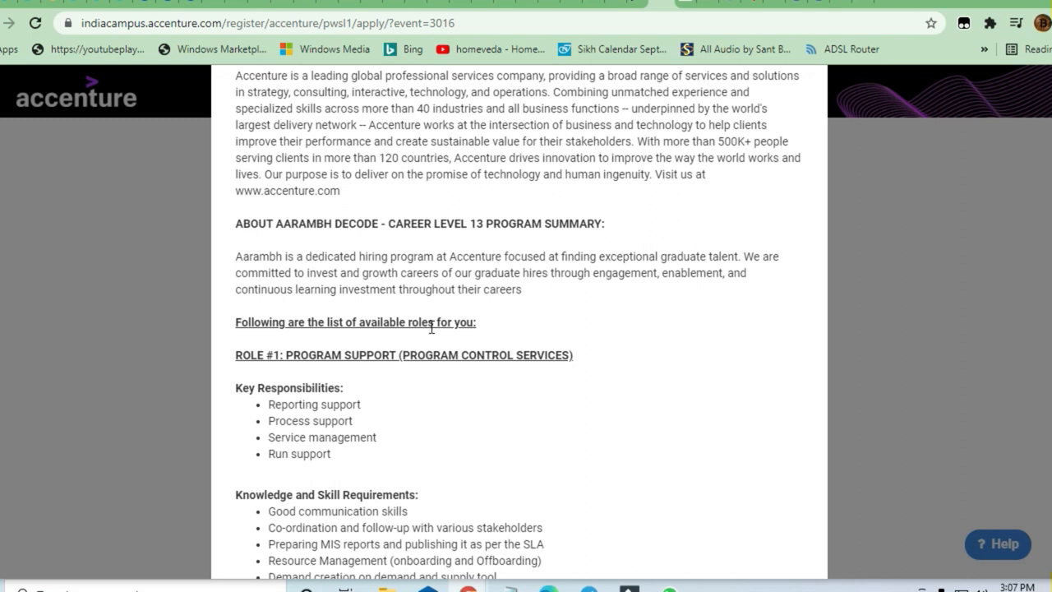
Scroll back and forth through Role #1 Program Support and on to its skill requirements.
scroll("down", 3)
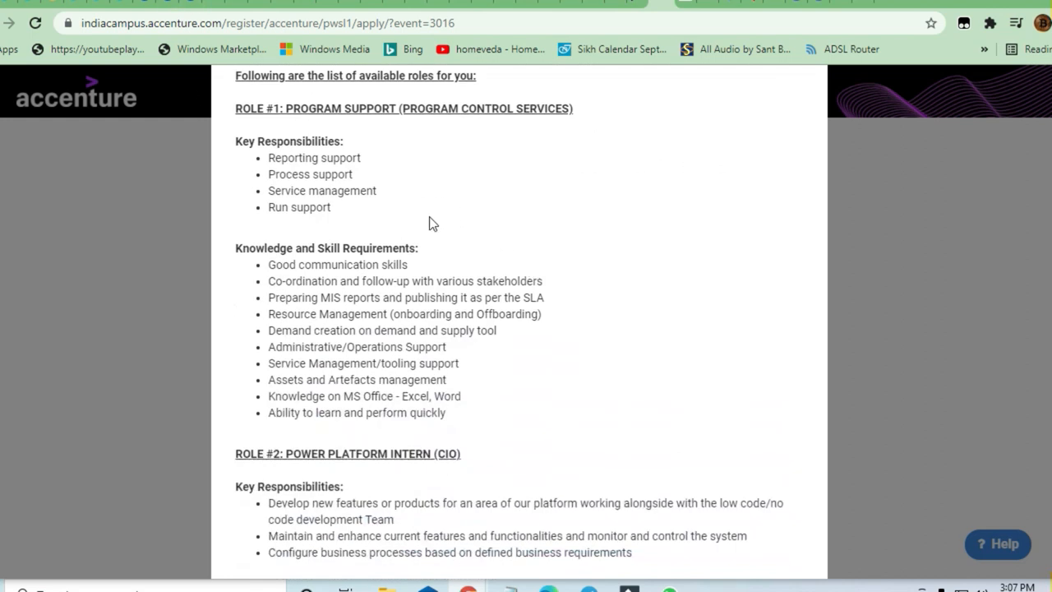
scroll("up", 3)
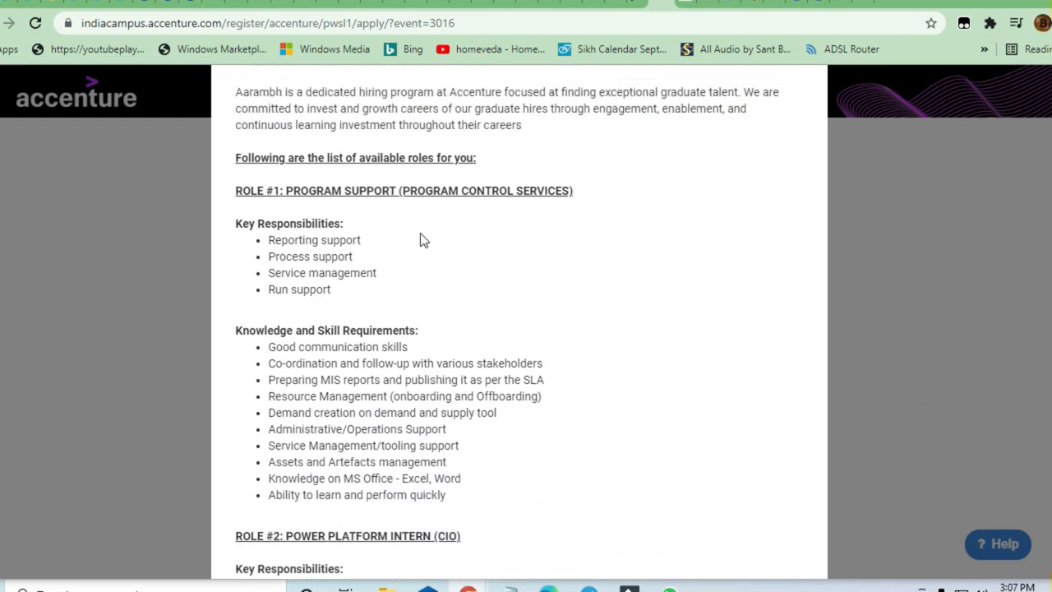
scroll("down", 3)
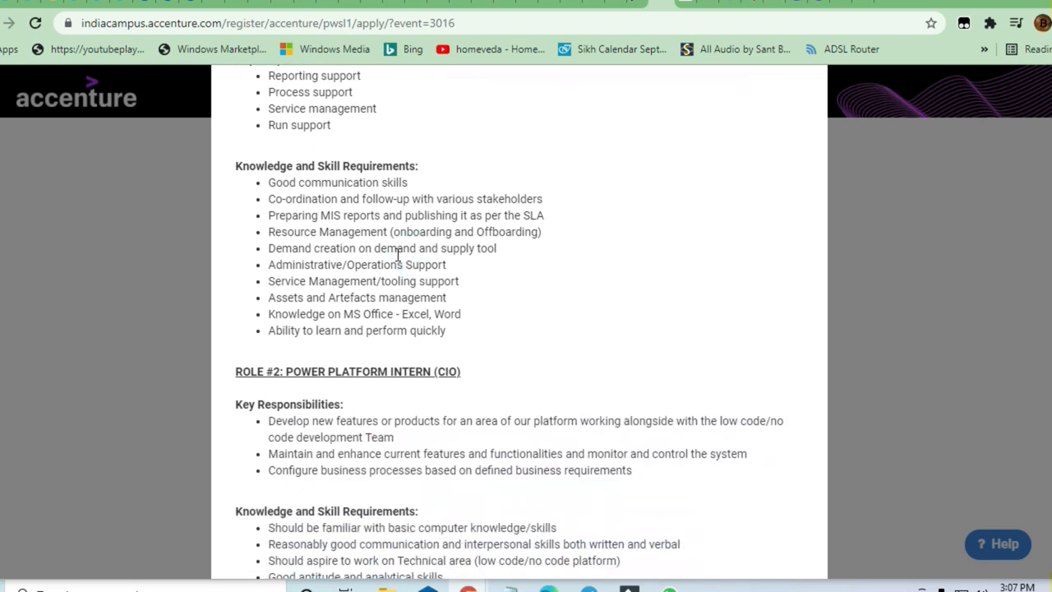
scroll("up", 3)
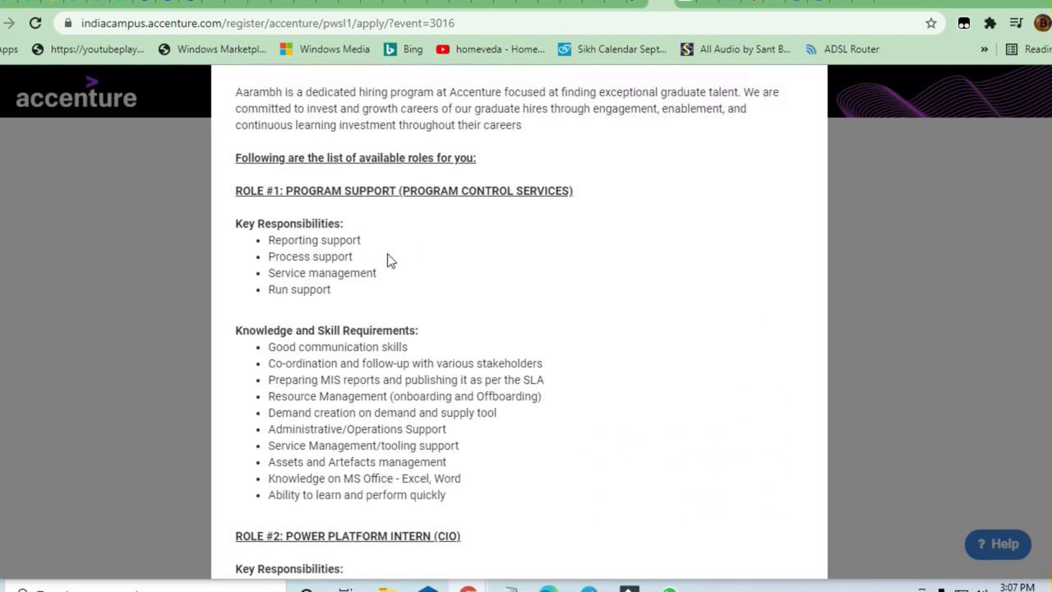
scroll("up", 3)
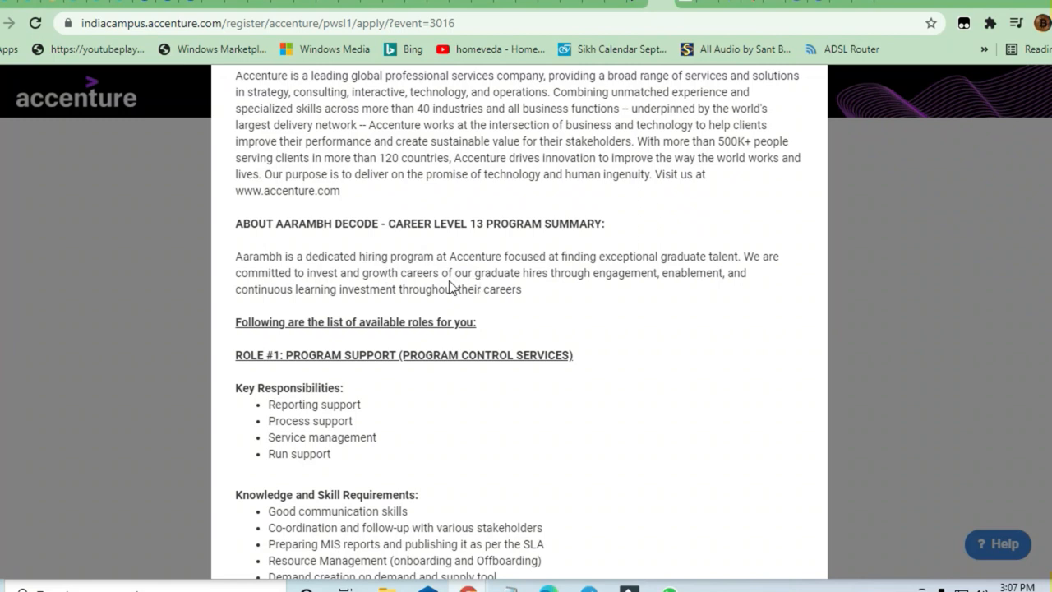
double_click(589, 256)
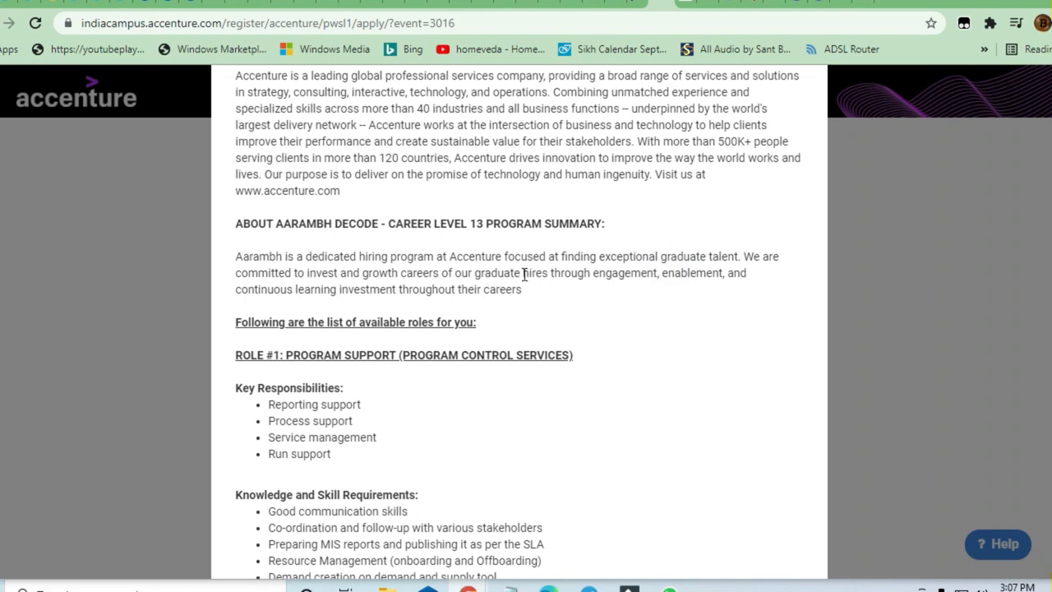
scroll("down", 3)
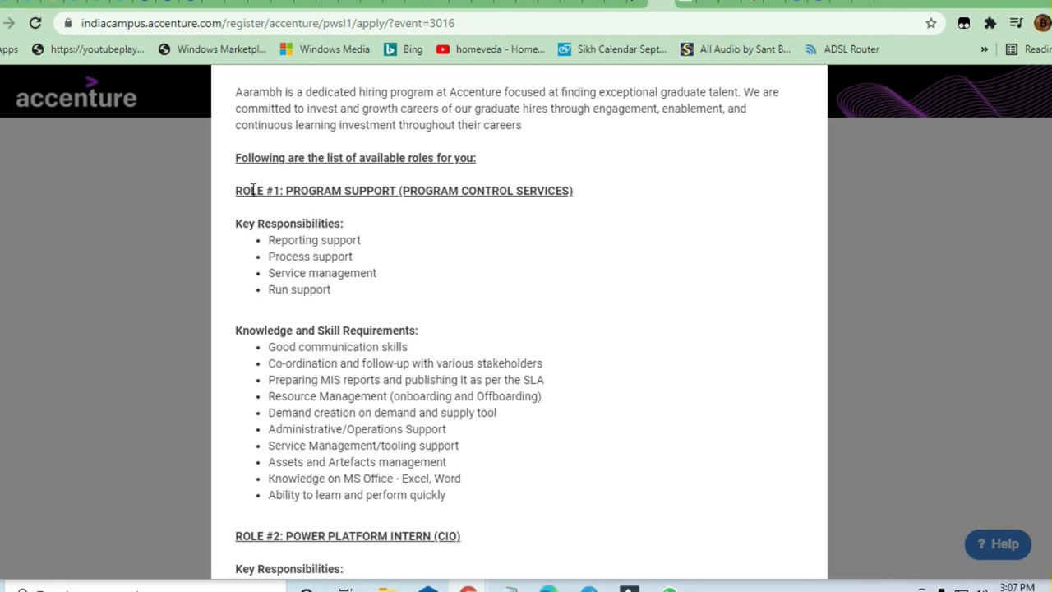
mouse_move(437, 187)
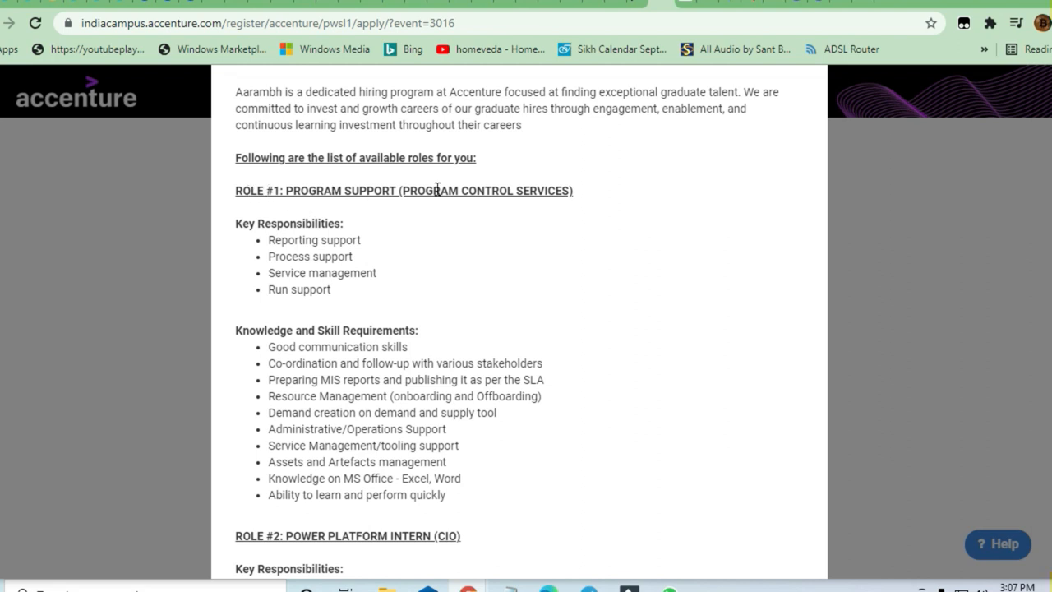
scroll("down", 3)
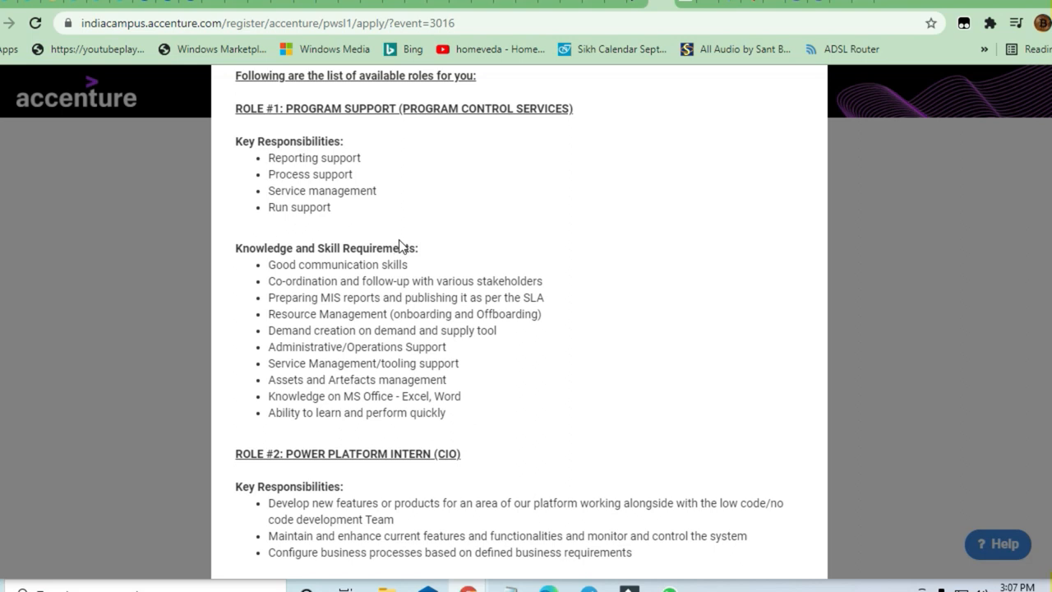
scroll("down", 3)
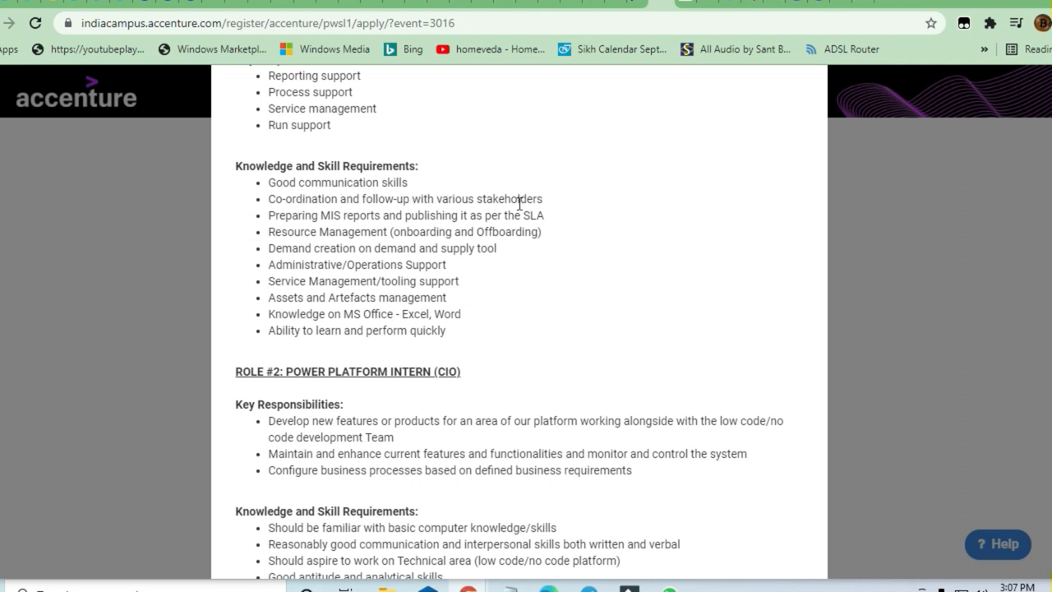
Highlight the Program Support skill requirements for emphasis, then clear the highlight.
double_click(411, 214)
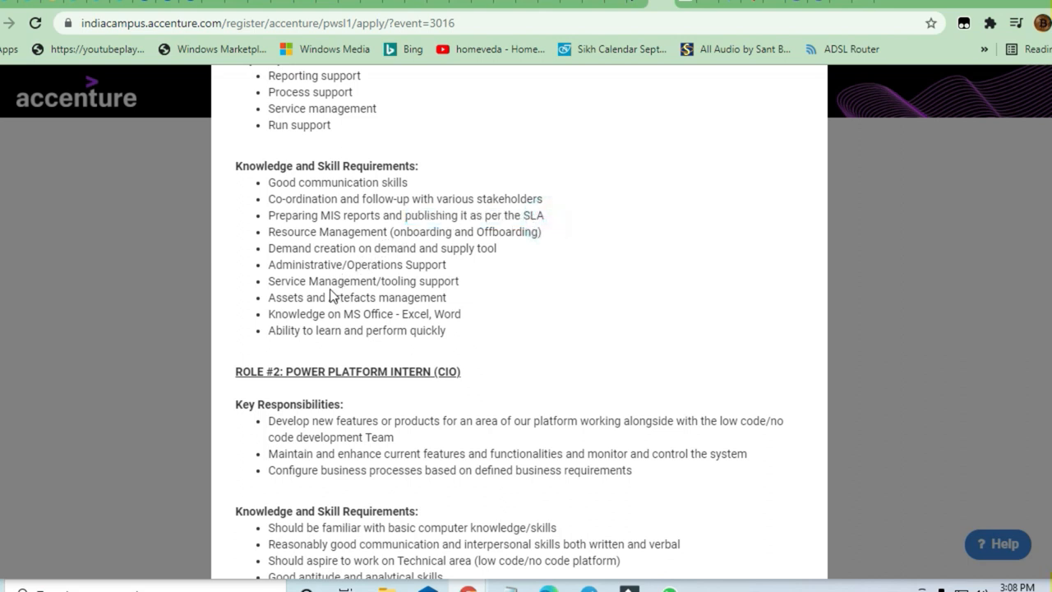
left_click_drag(280, 248, 394, 314)
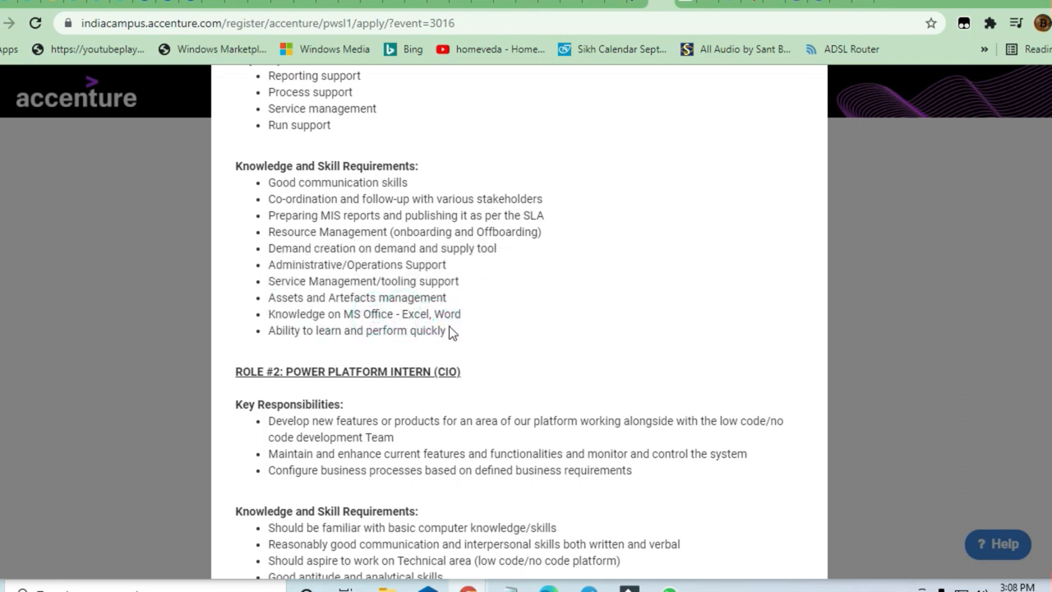
left_click_drag(270, 215, 447, 330)
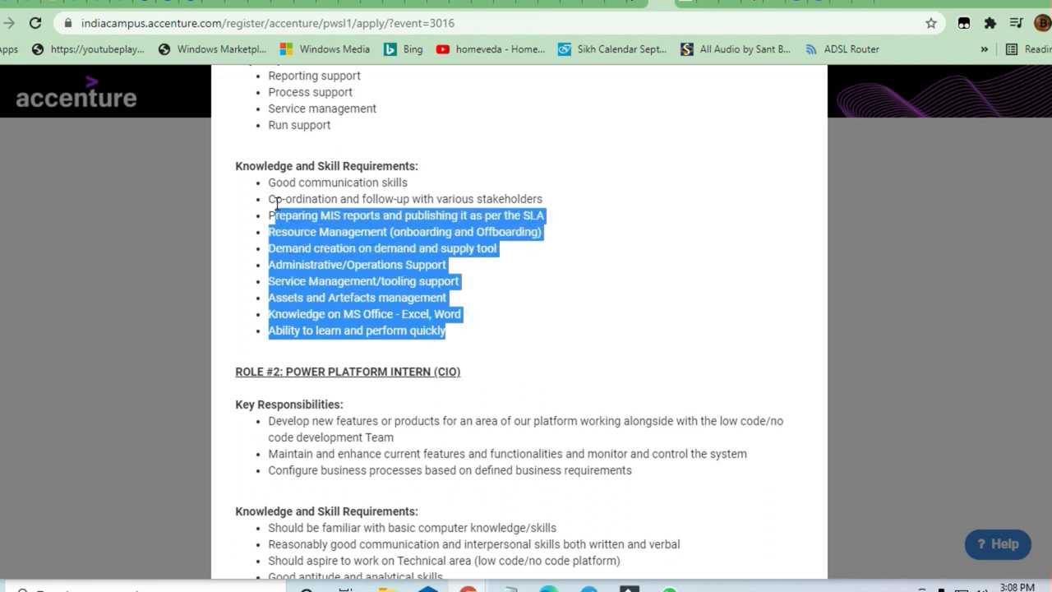
left_click(310, 279)
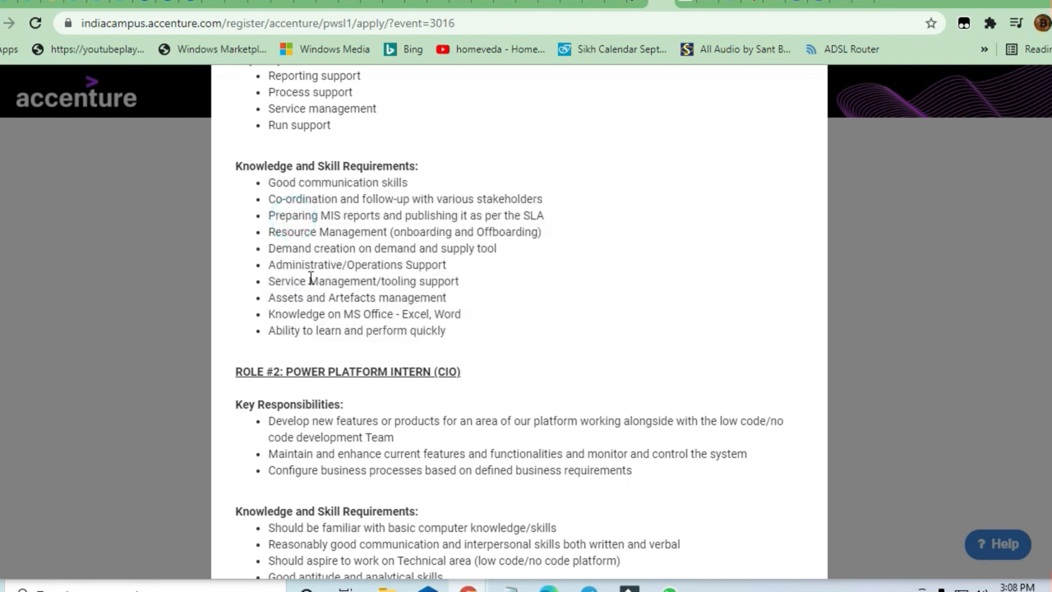
Scroll through Roles #2 and #3 down to ROLE #4: Desktop Support and its responsibilities.
scroll("down", 3)
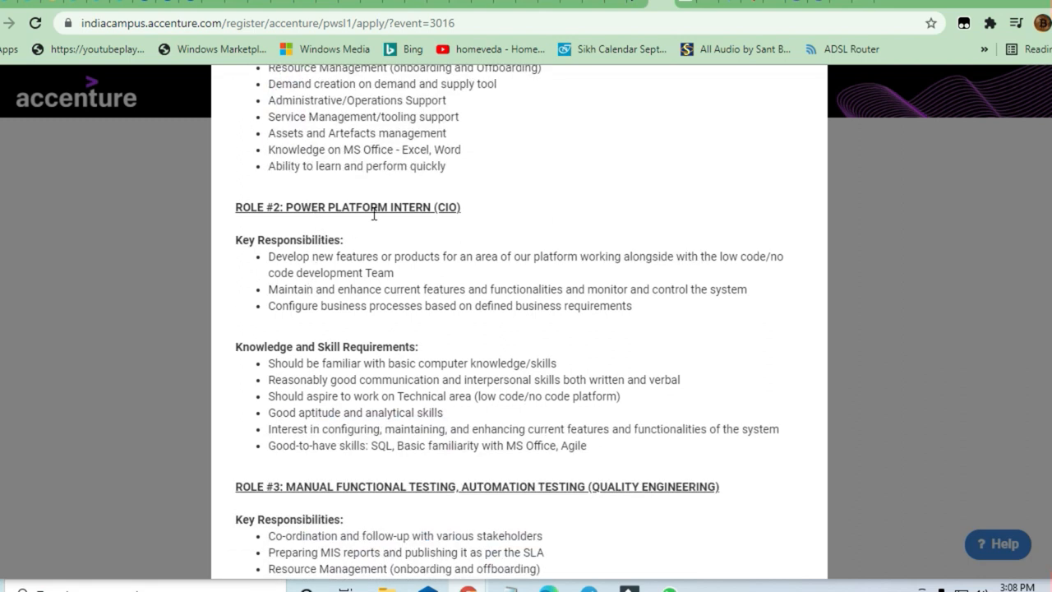
scroll("down", 3)
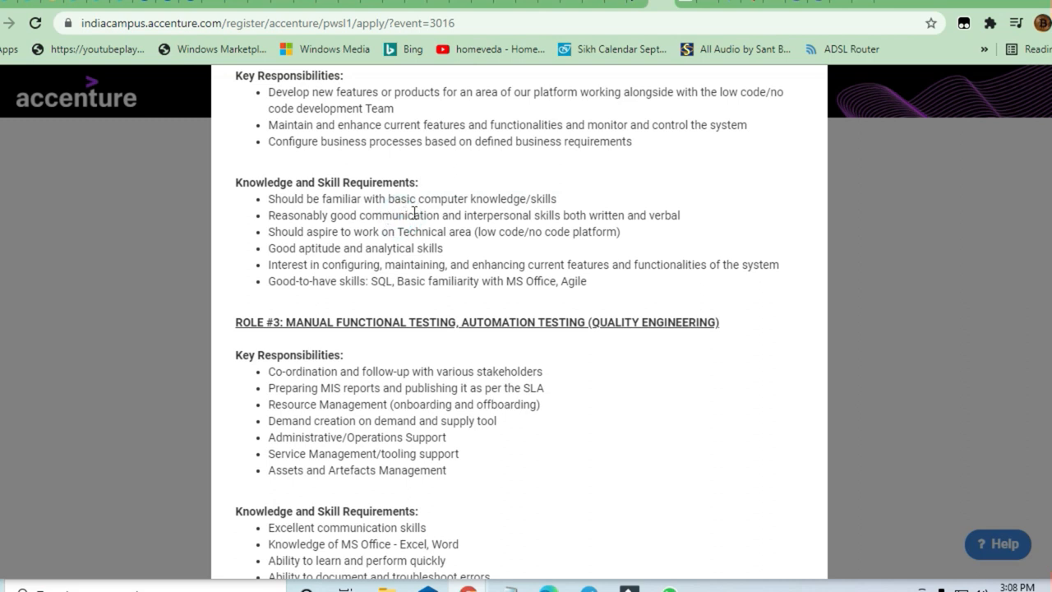
mouse_move(641, 214)
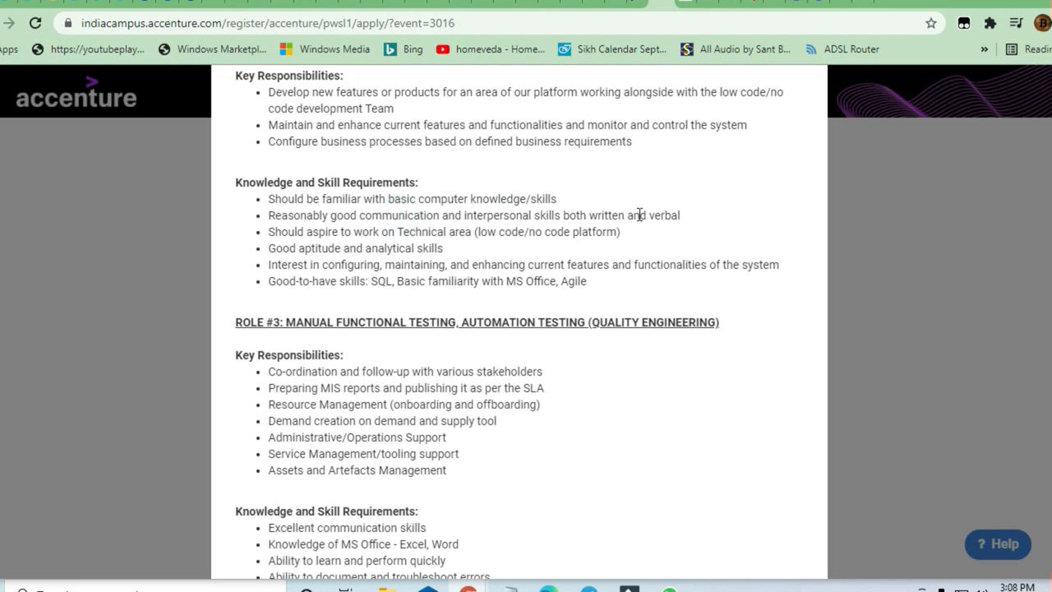
scroll("down", 3)
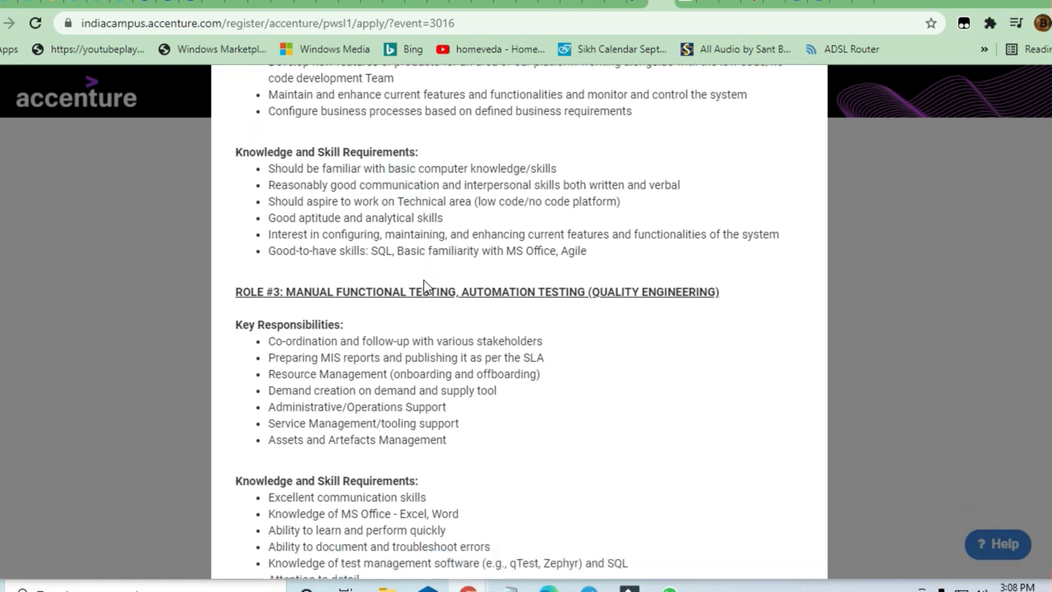
scroll("down", 3)
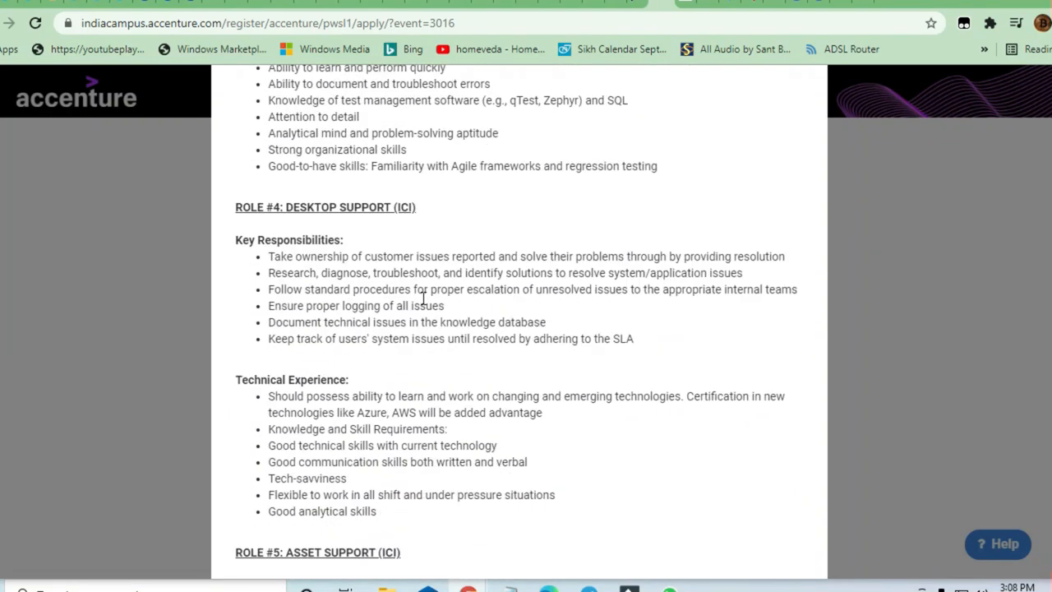
scroll("down", 3)
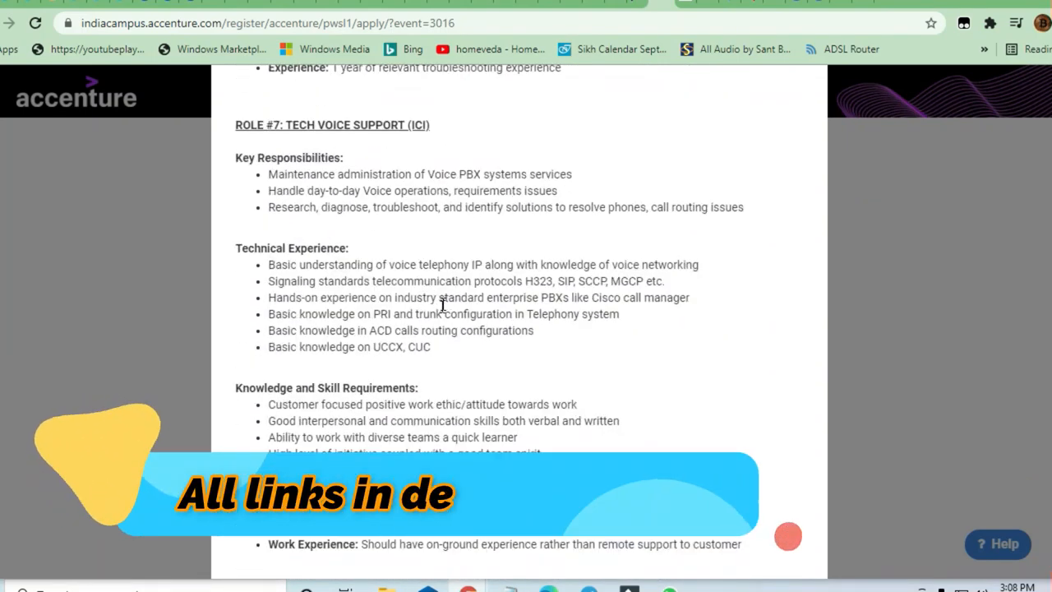
scroll("down", 3)
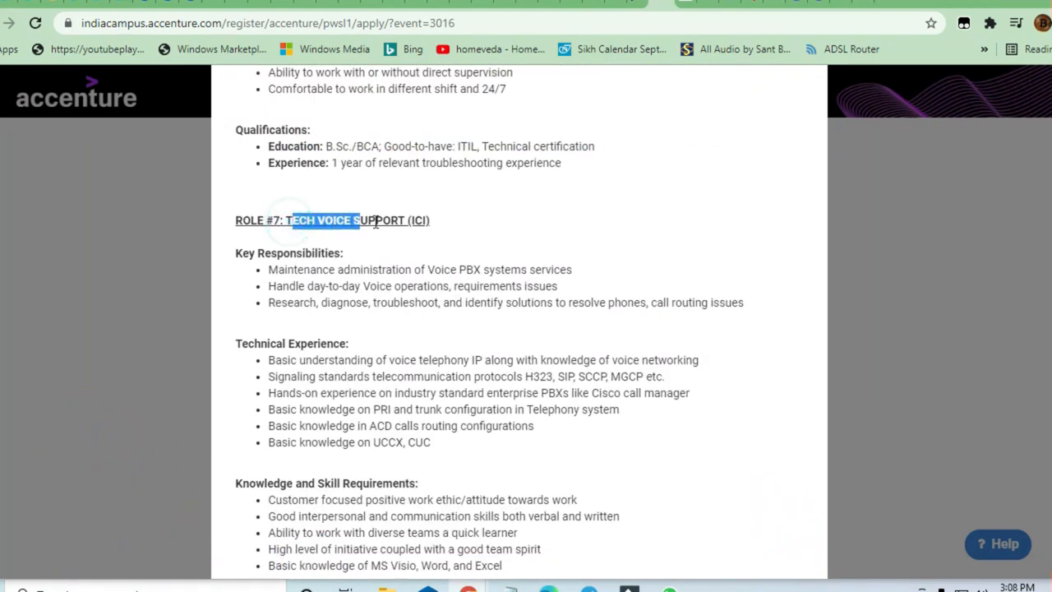
left_click(313, 239)
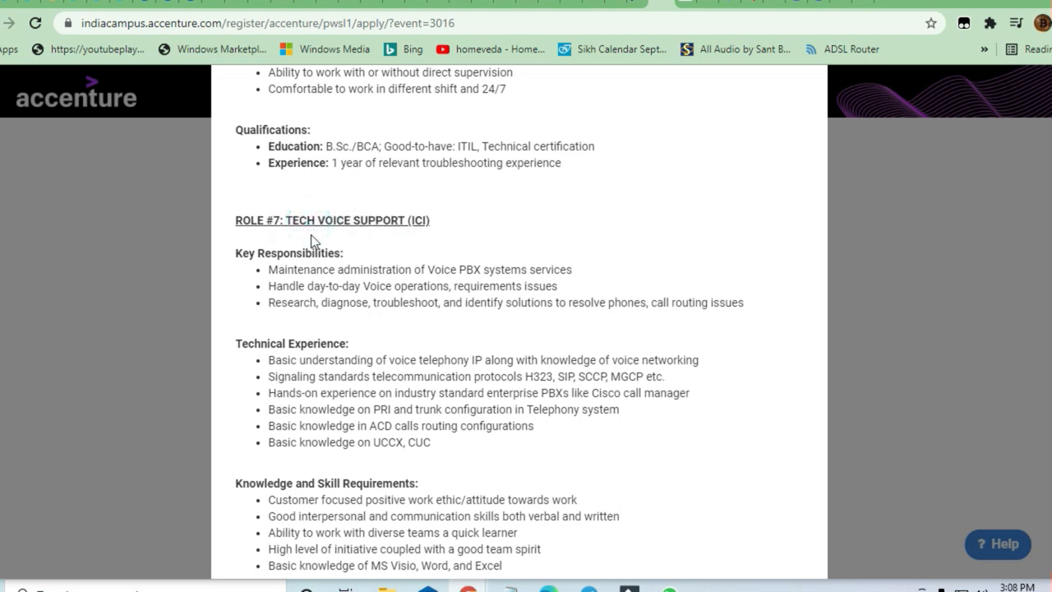
scroll("down", 3)
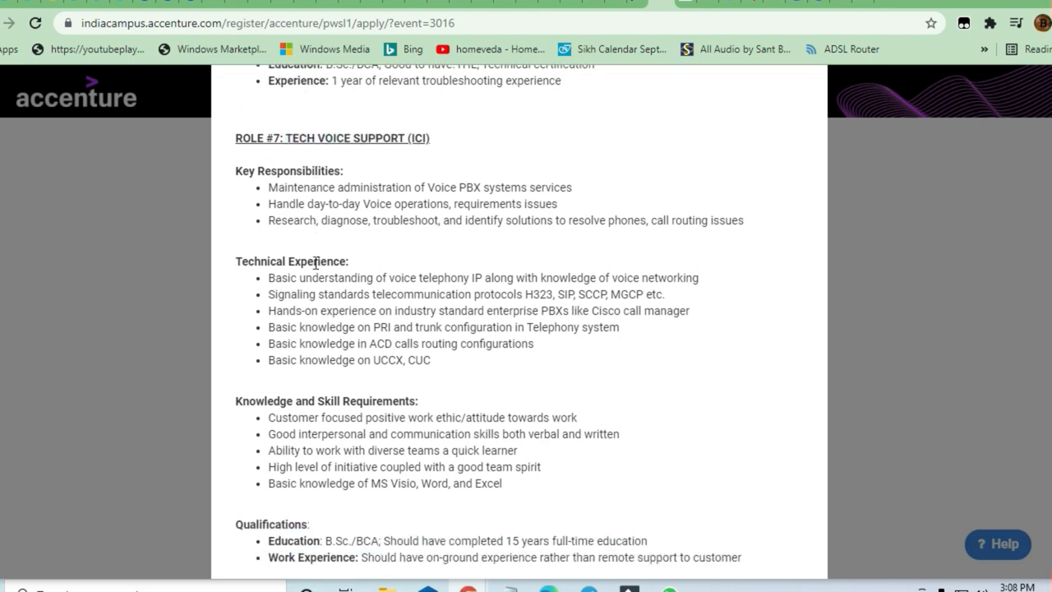
scroll("down", 3)
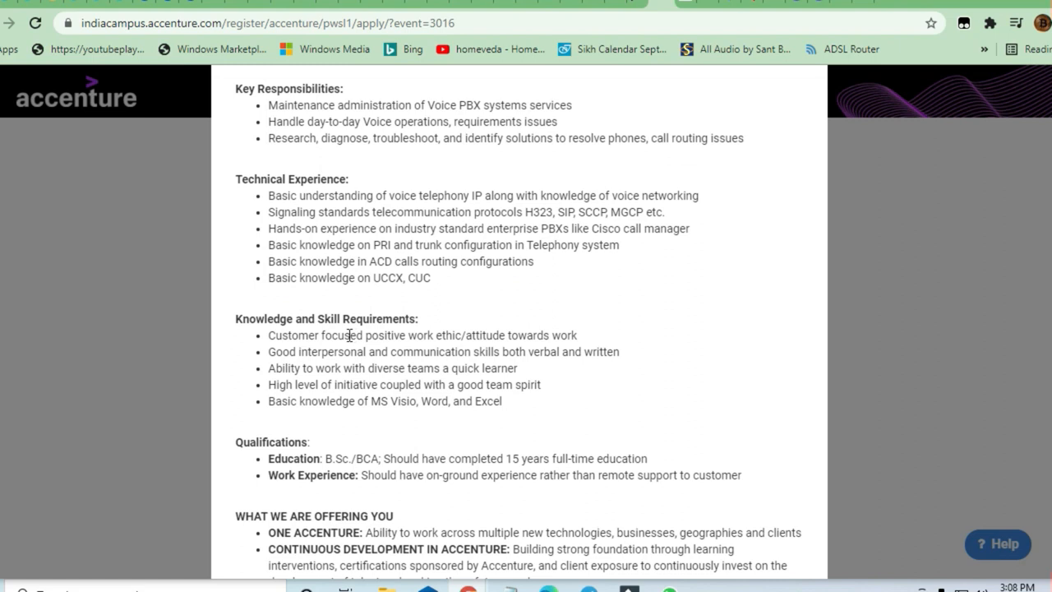
left_click_drag(309, 335, 493, 336)
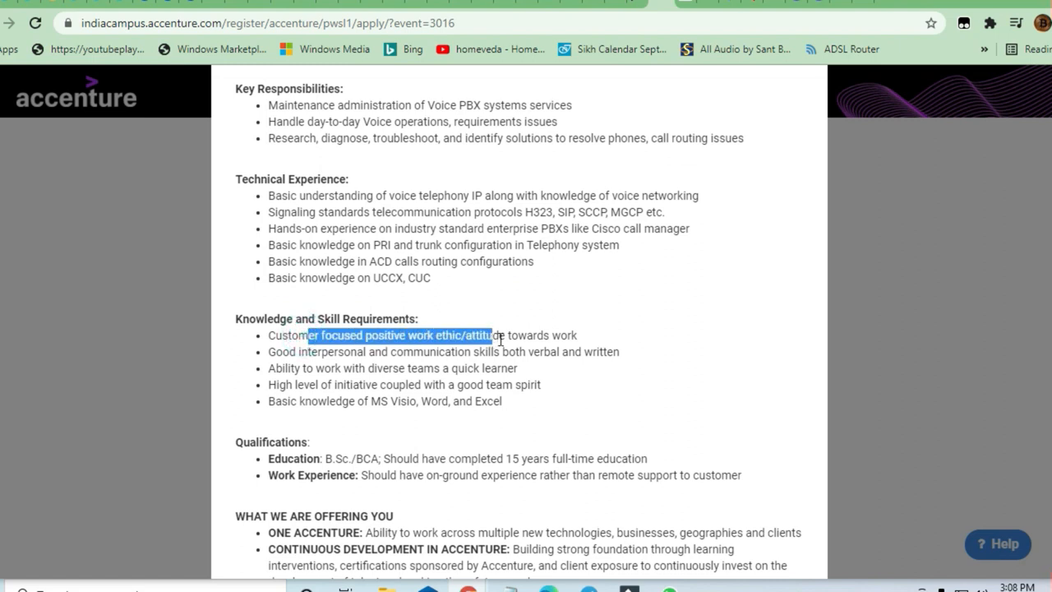
left_click(381, 339)
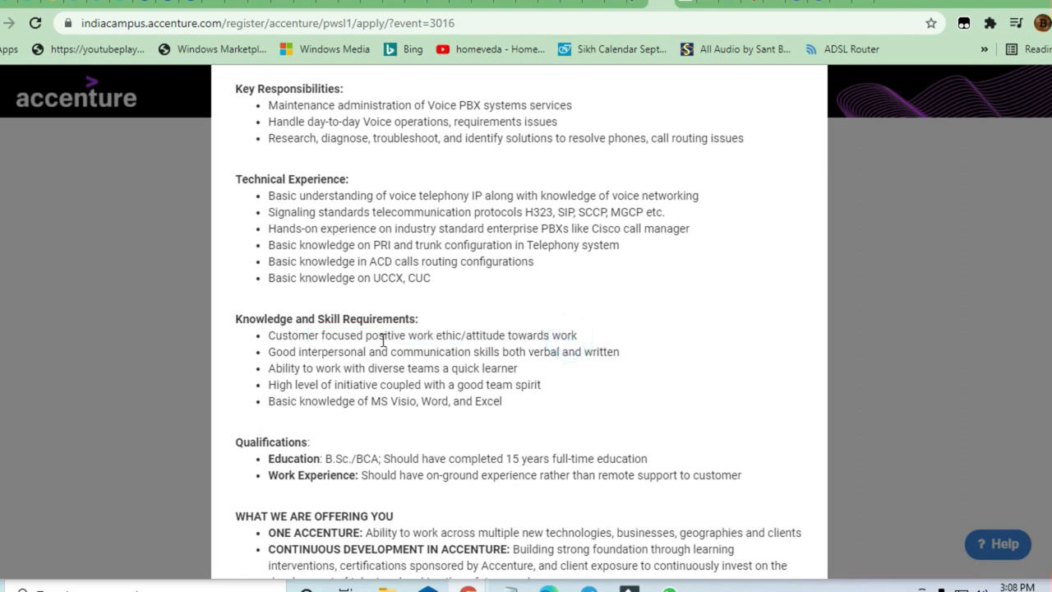
mouse_move(352, 358)
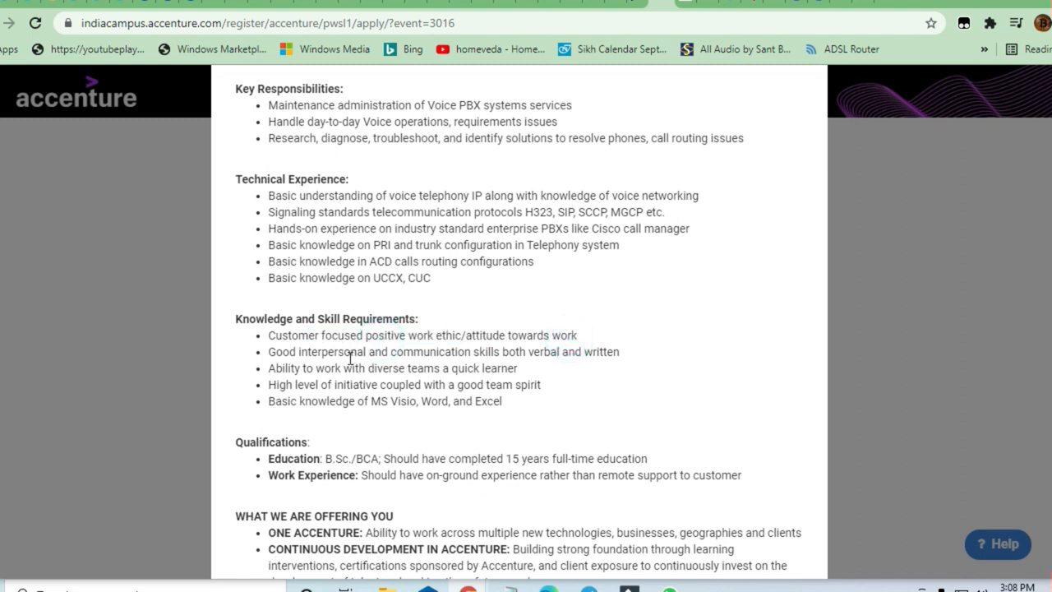
mouse_move(424, 230)
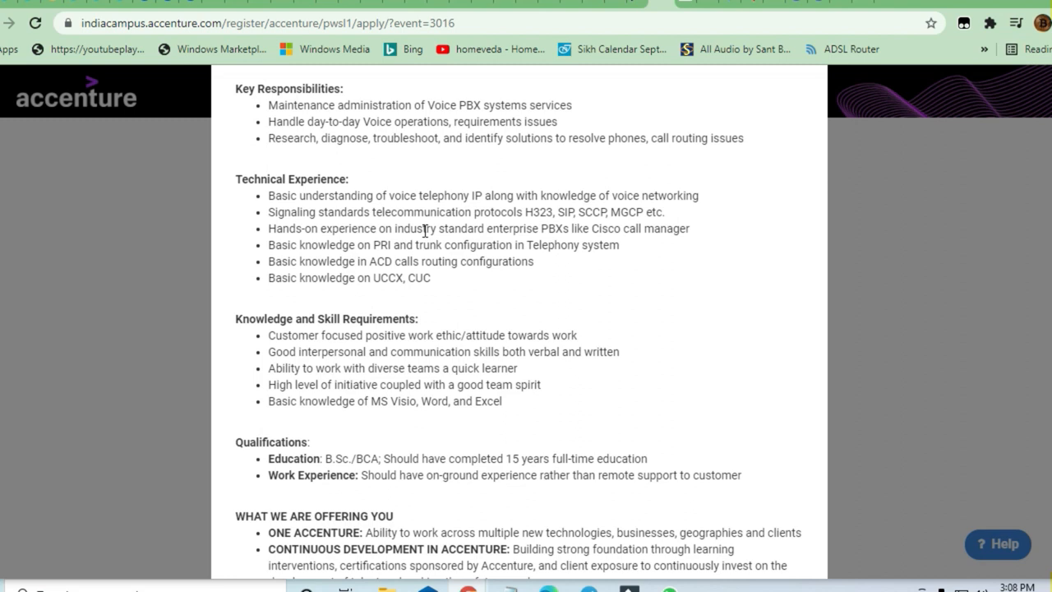
mouse_move(392, 301)
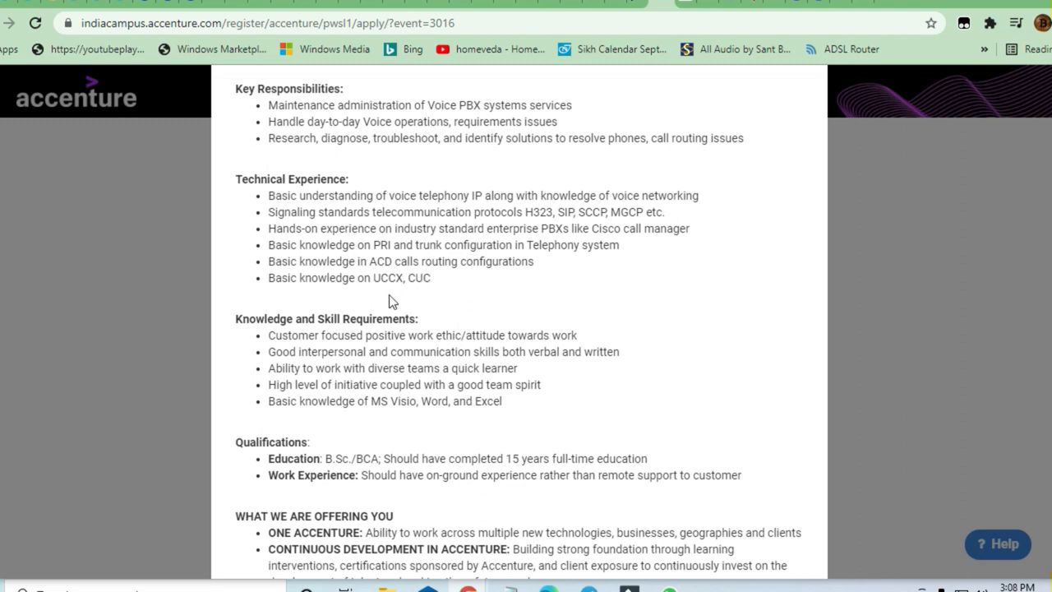
mouse_move(504, 429)
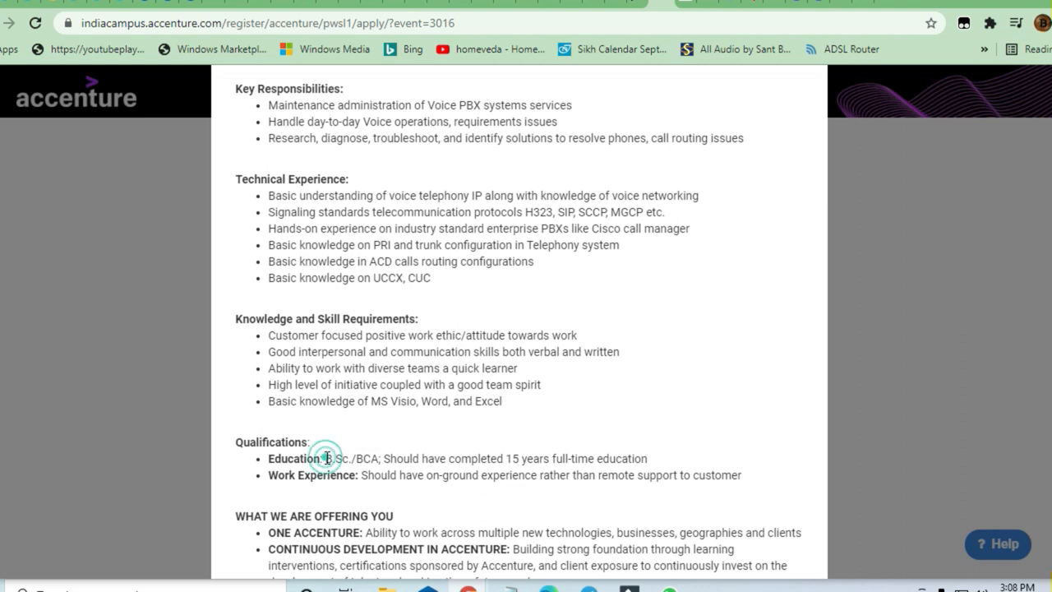
double_click(337, 457)
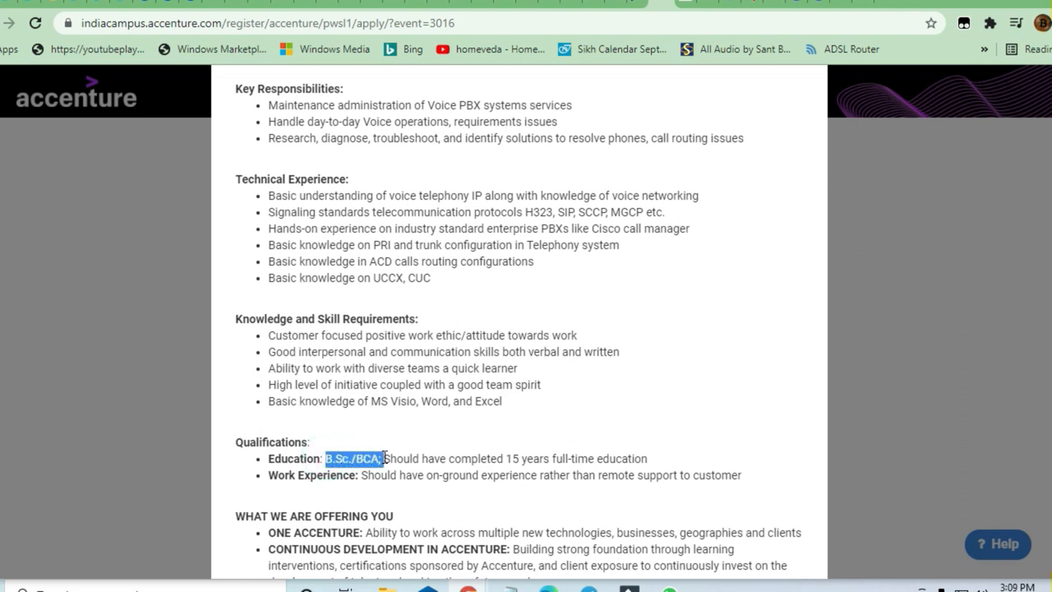
left_click_drag(383, 457, 579, 457)
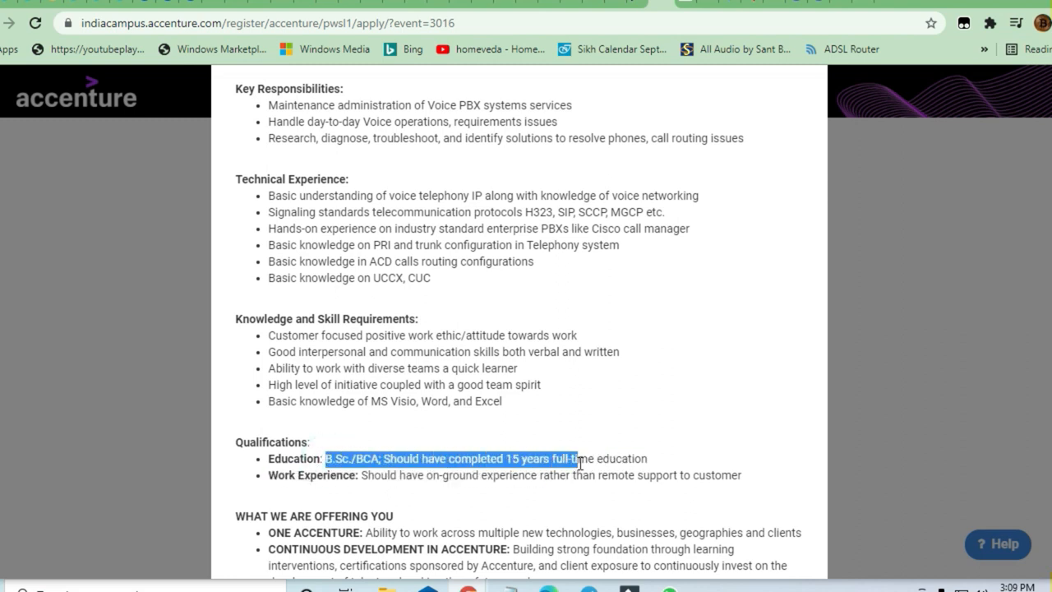
left_click(442, 456)
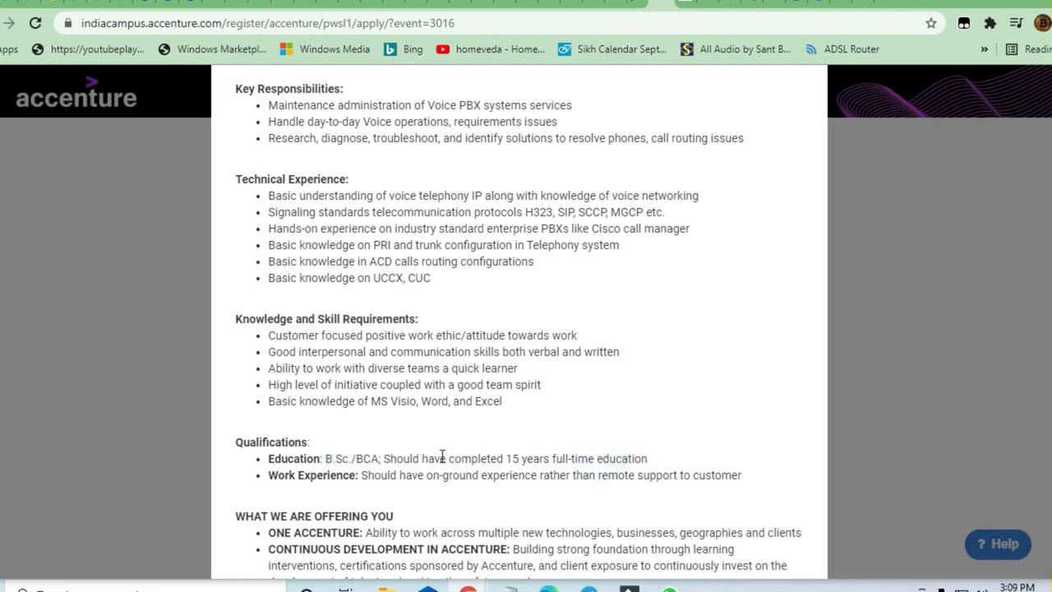
double_click(292, 458)
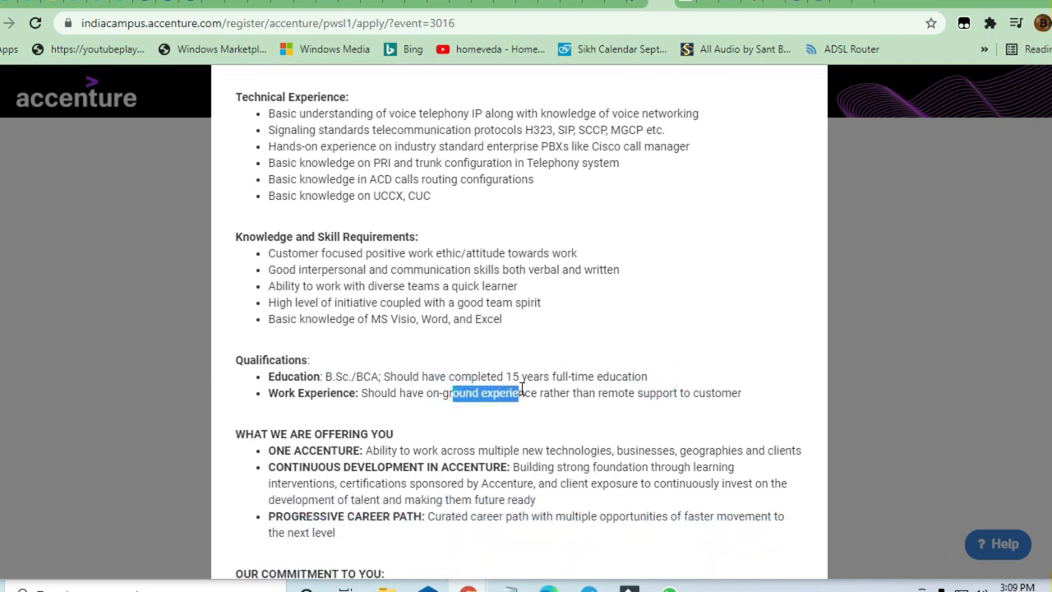
left_click_drag(523, 392, 578, 394)
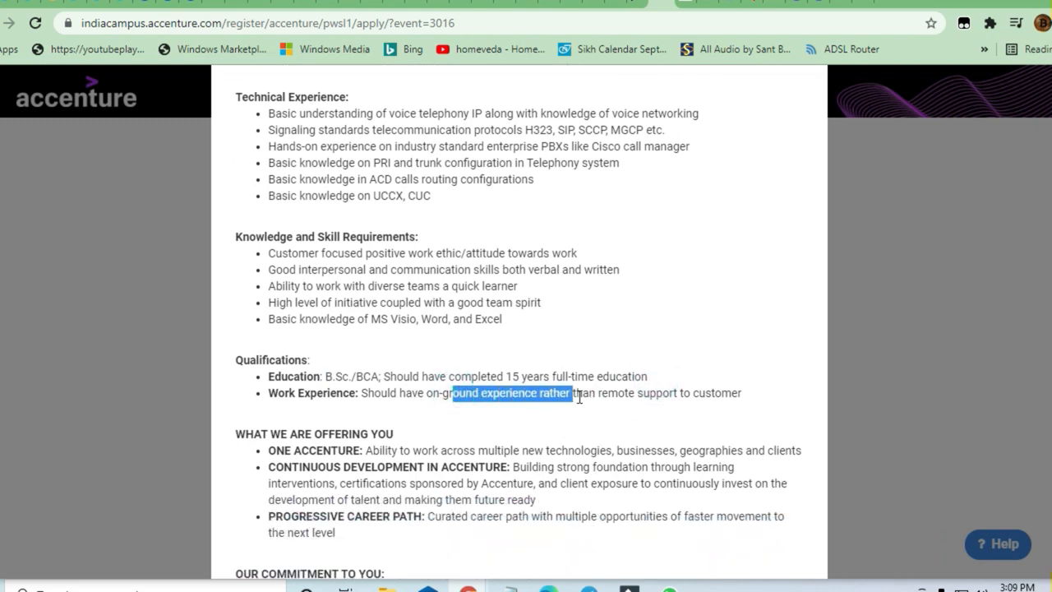
left_click_drag(576, 392, 739, 393)
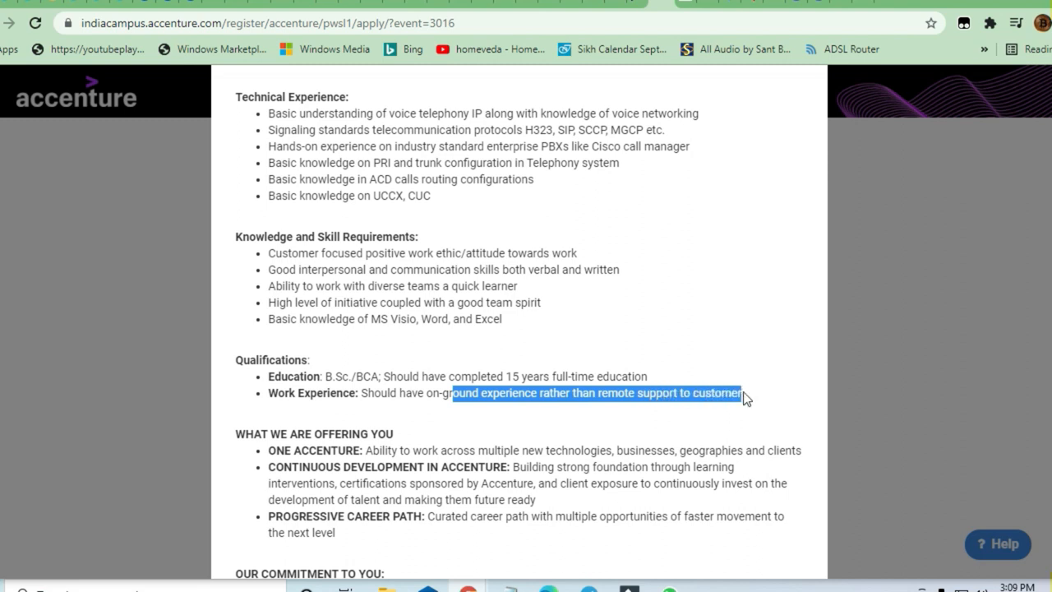
left_click(510, 376)
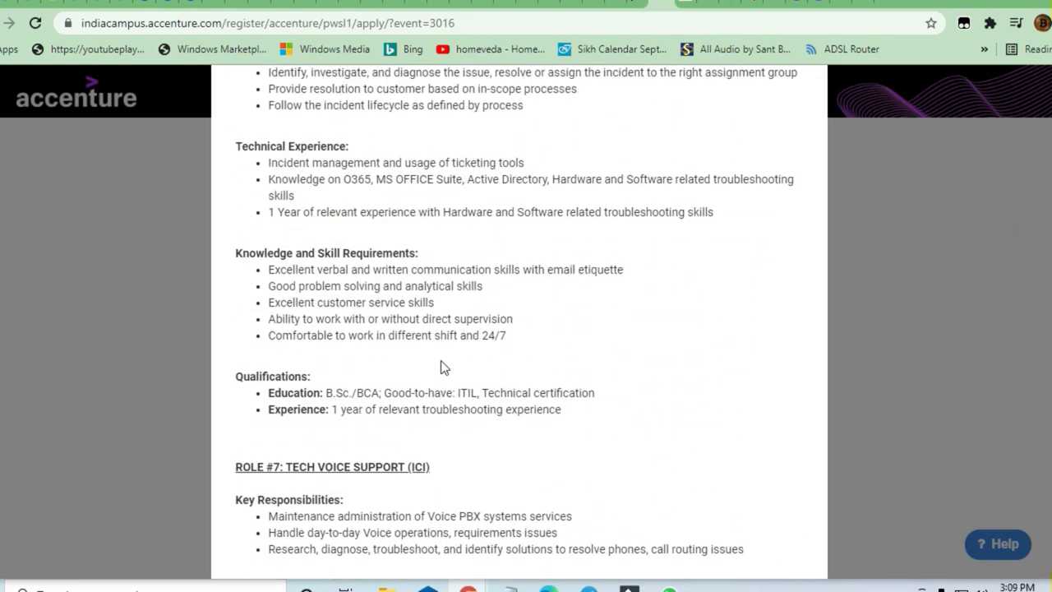
scroll("up", 3)
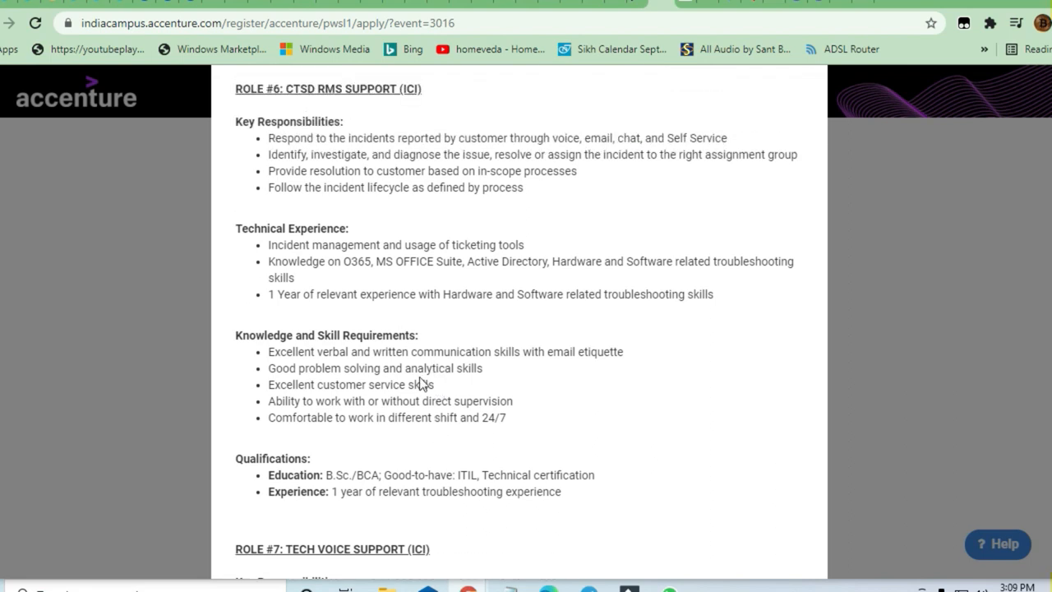
scroll("down", 3)
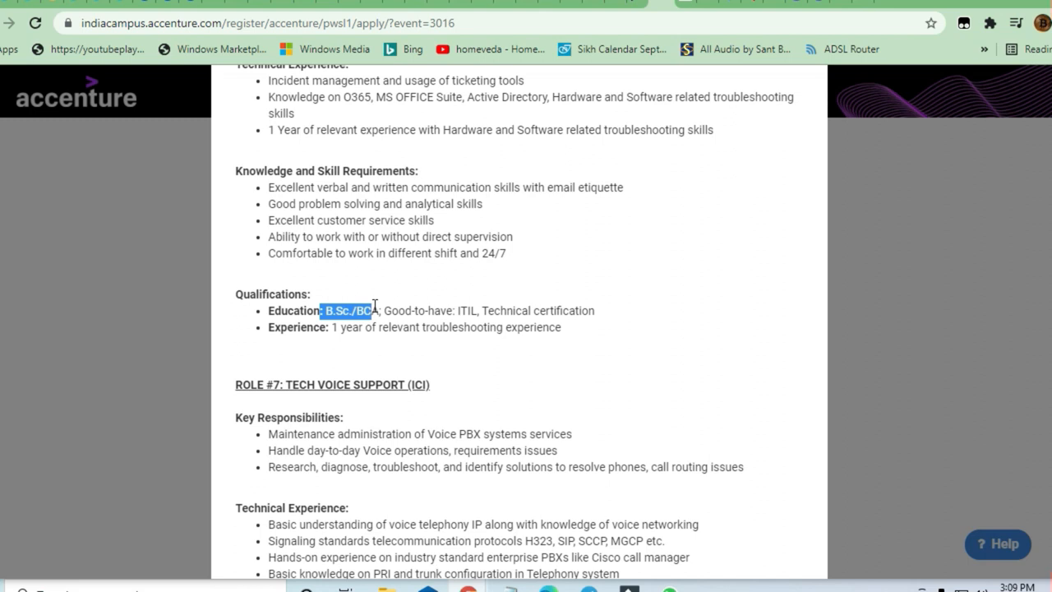
left_click(461, 312)
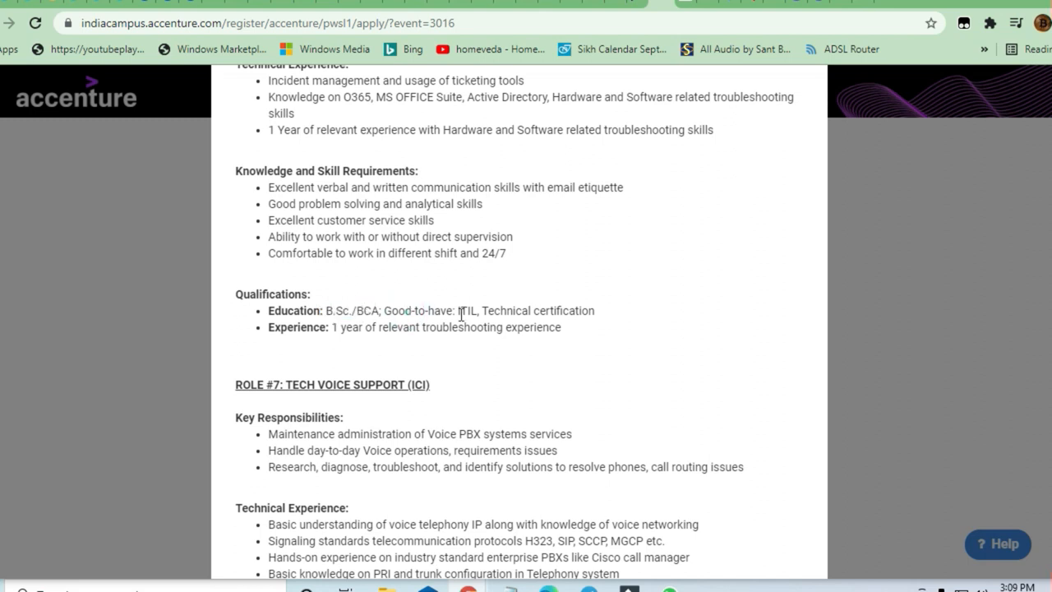
double_click(526, 311)
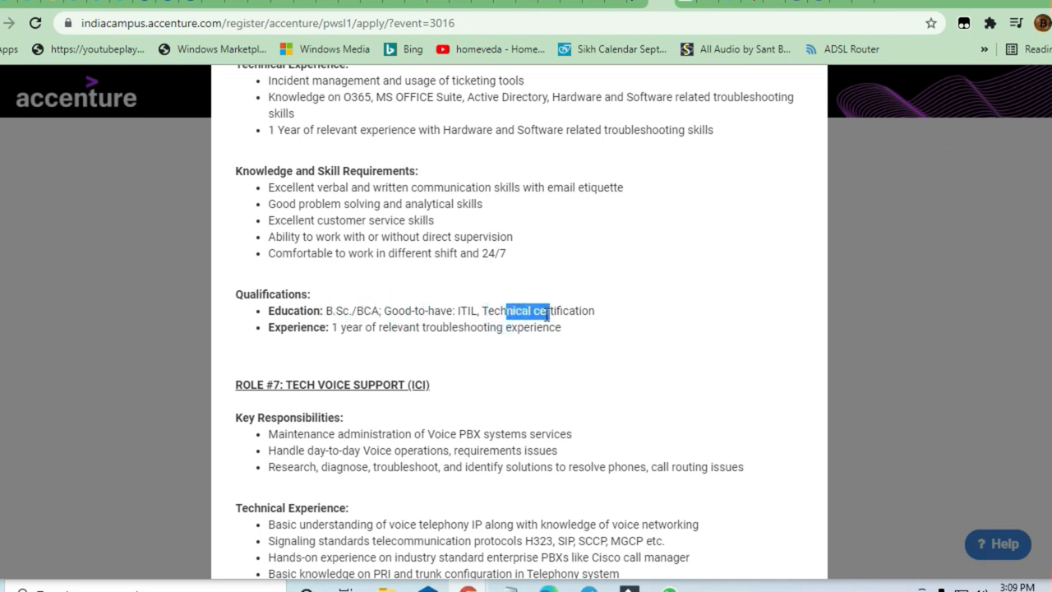
scroll("up", 3)
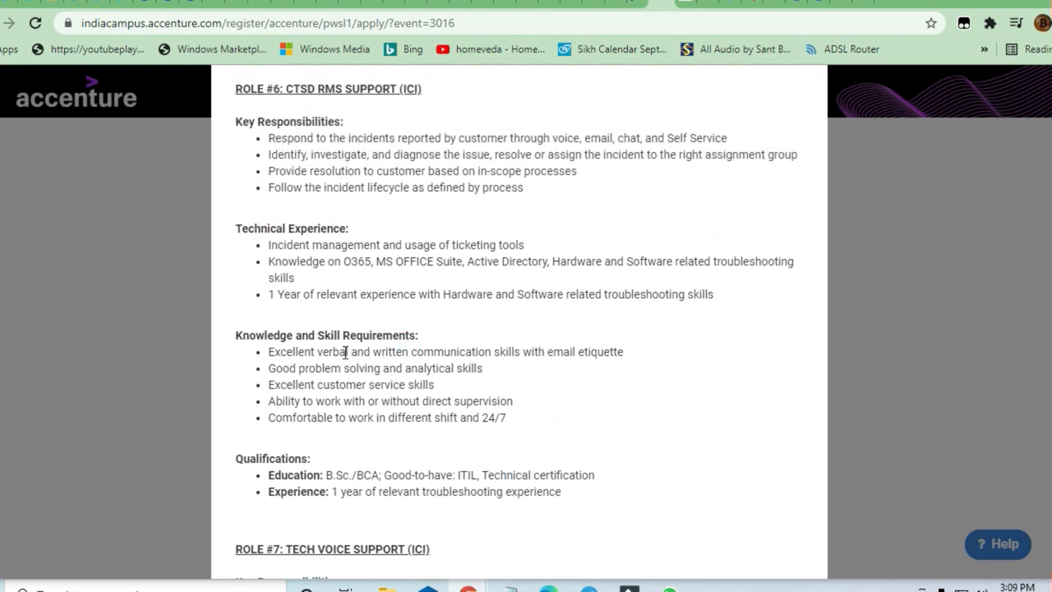
mouse_move(483, 370)
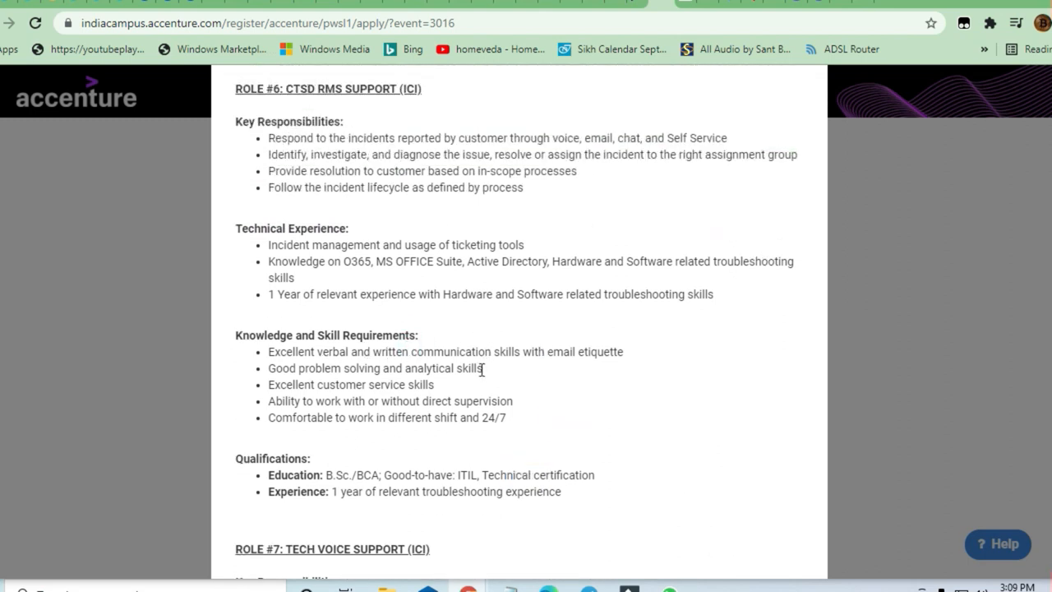
scroll("up", 3)
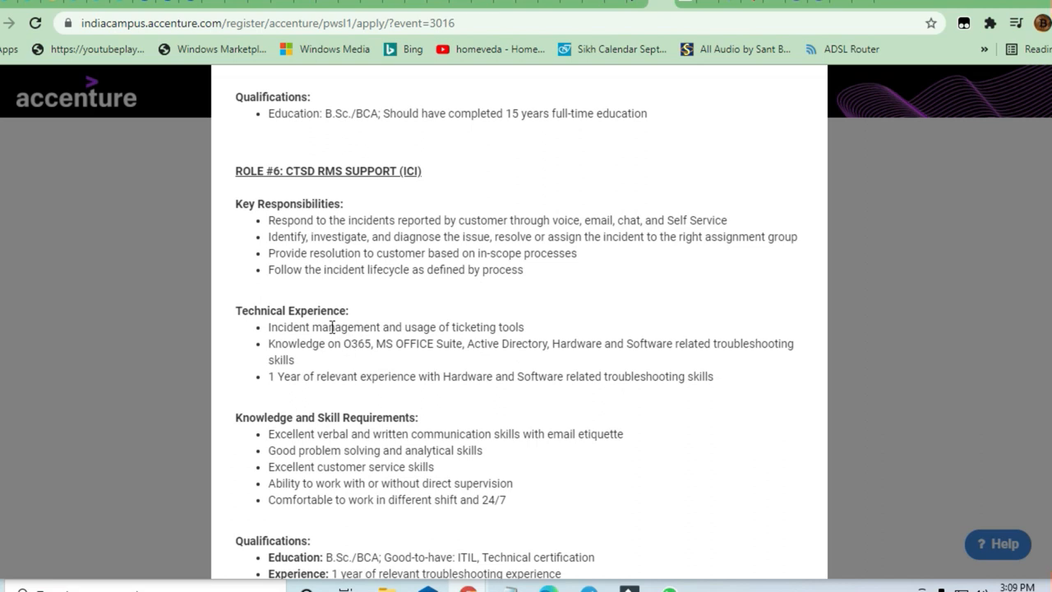
left_click_drag(268, 343, 421, 344)
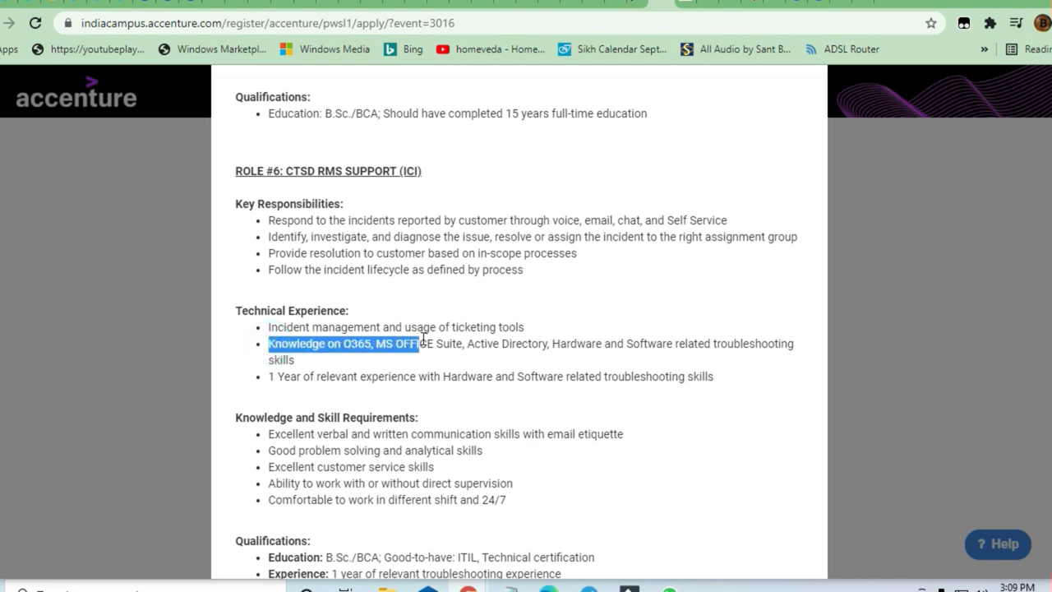
left_click_drag(414, 343, 463, 343)
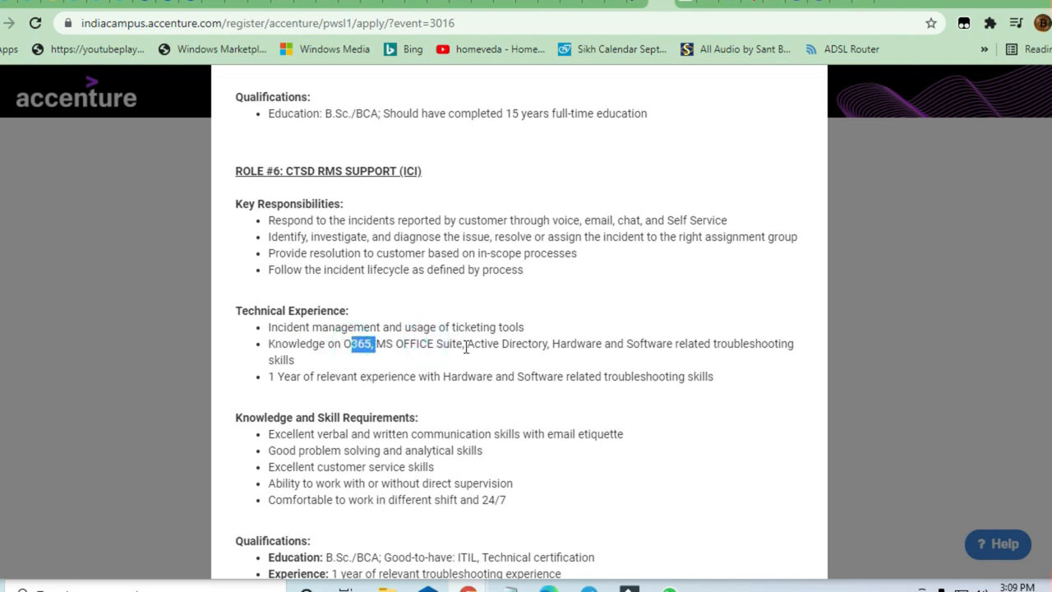
left_click_drag(467, 344, 764, 343)
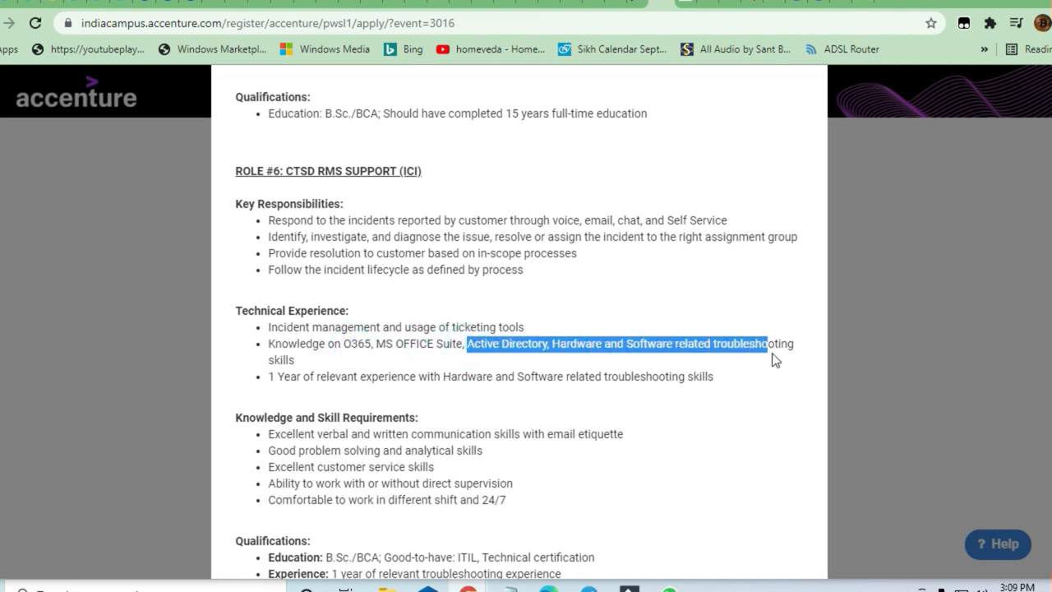
left_click(411, 325)
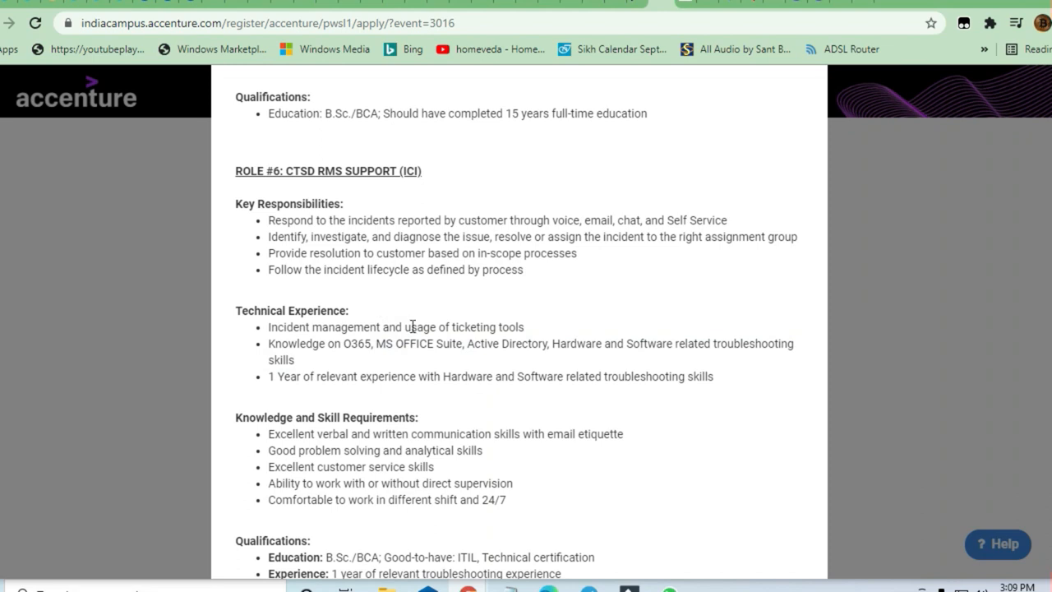
scroll("up", 3)
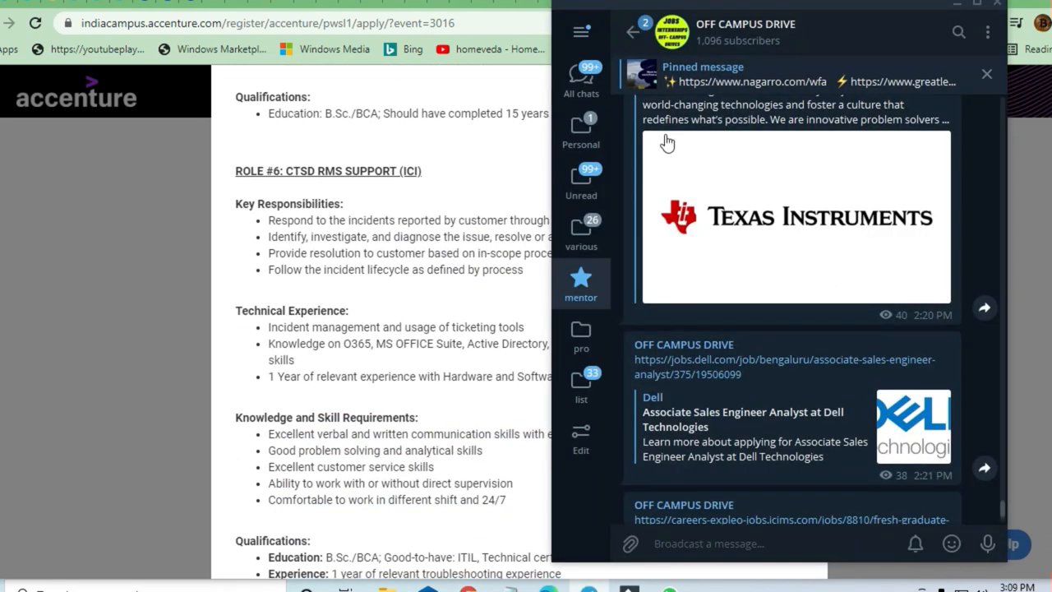
Return to the chat list and browse posts in the Udemy Udacity Eduonix Courses (Free) channel.
left_click(633, 33)
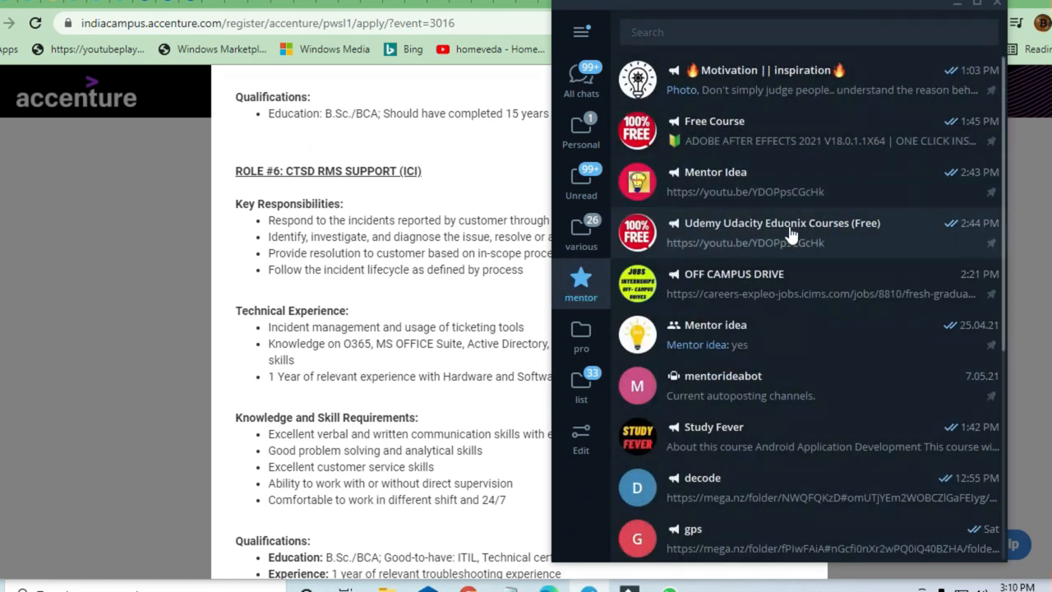
left_click(780, 224)
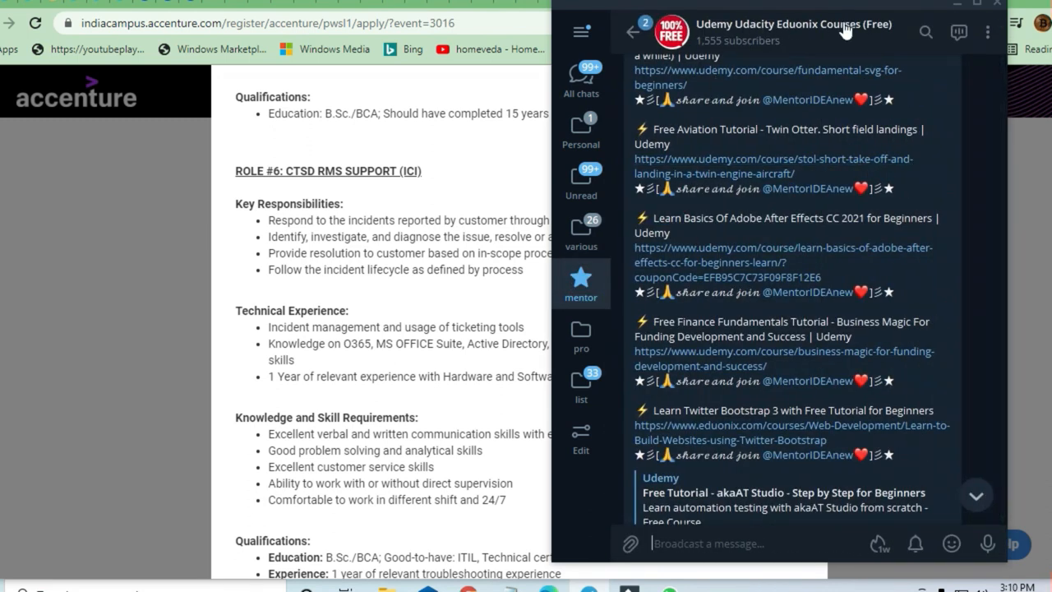
mouse_move(725, 293)
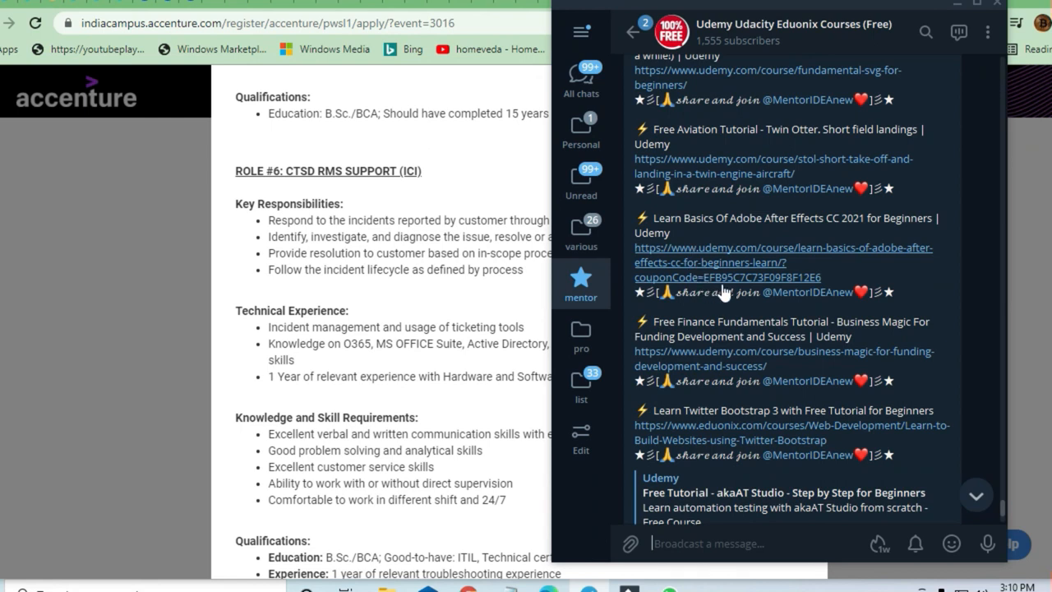
scroll("down", 3)
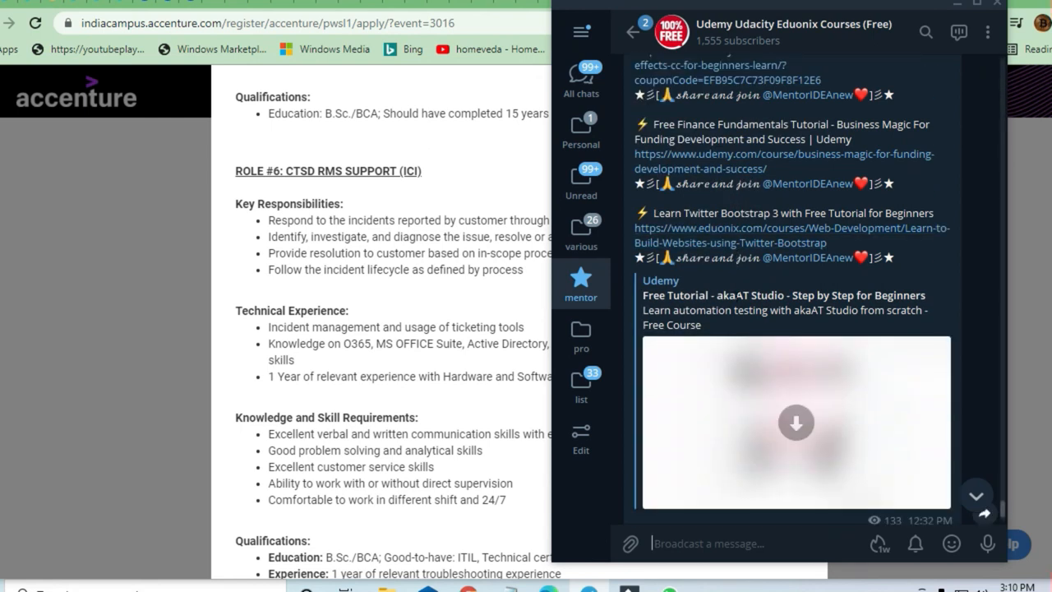
scroll("down", 3)
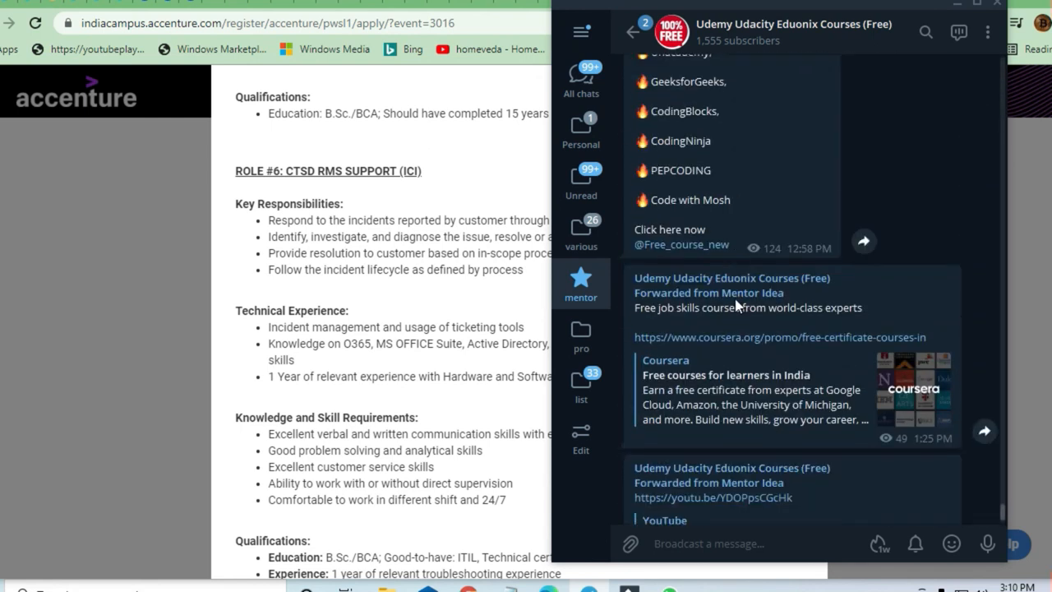
scroll("down", 3)
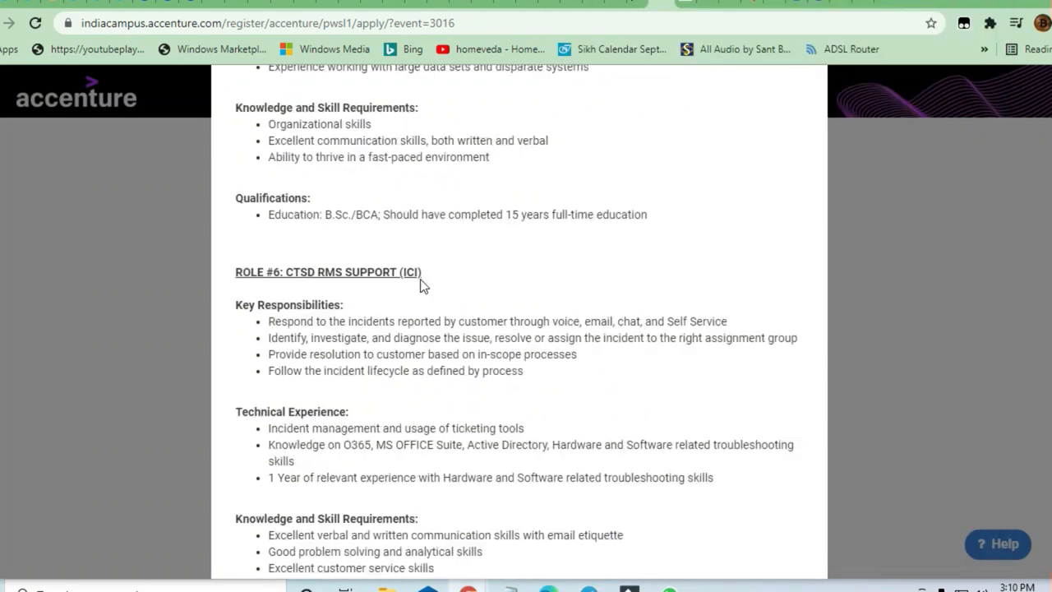
Highlight ROLE #5's communication skills and fast-paced environment requirements.
scroll("up", 3)
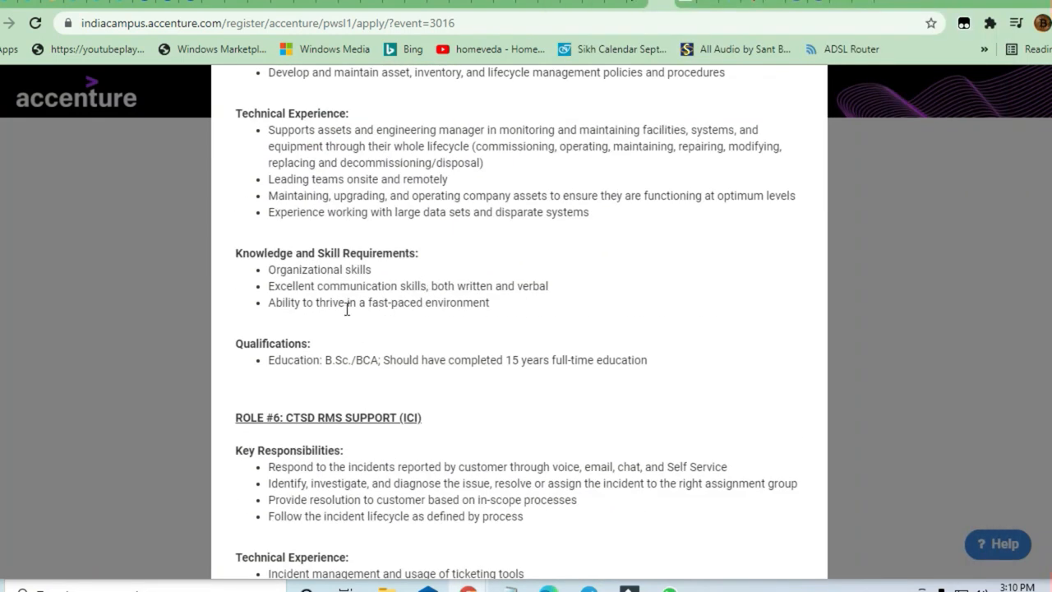
scroll("up", 3)
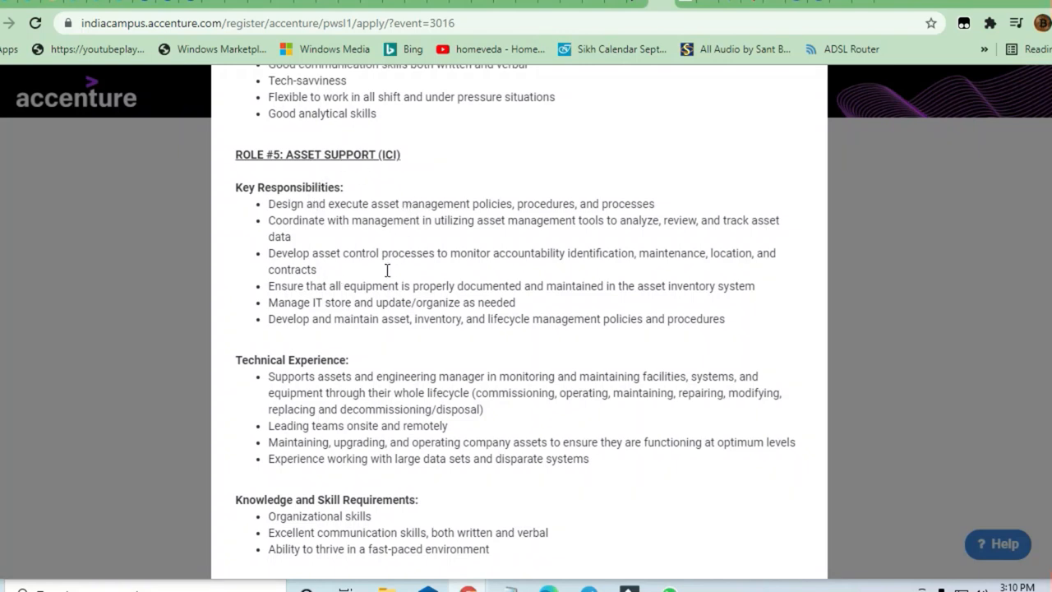
scroll("down", 3)
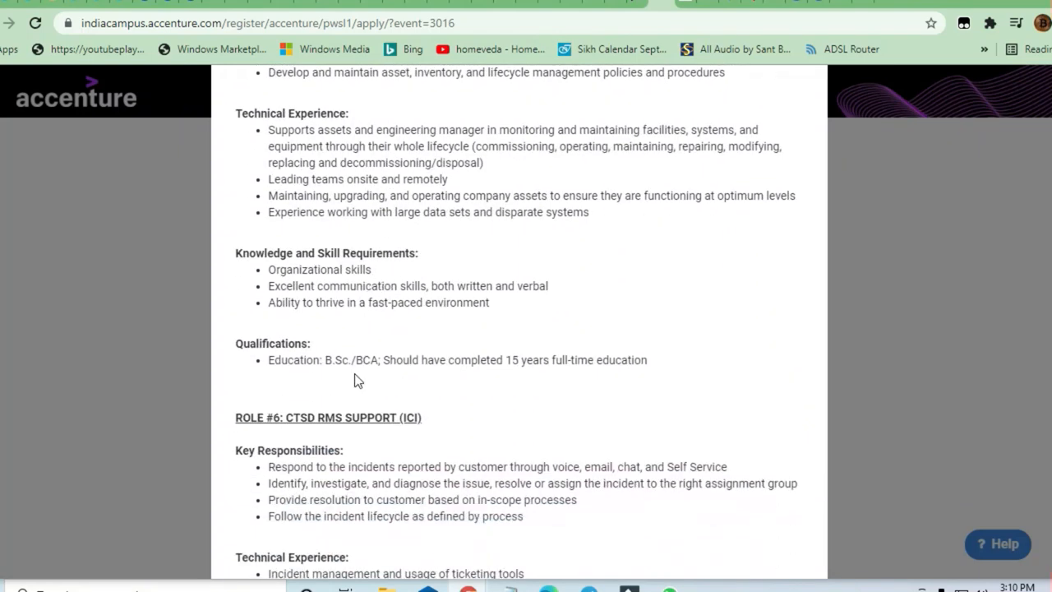
double_click(464, 360)
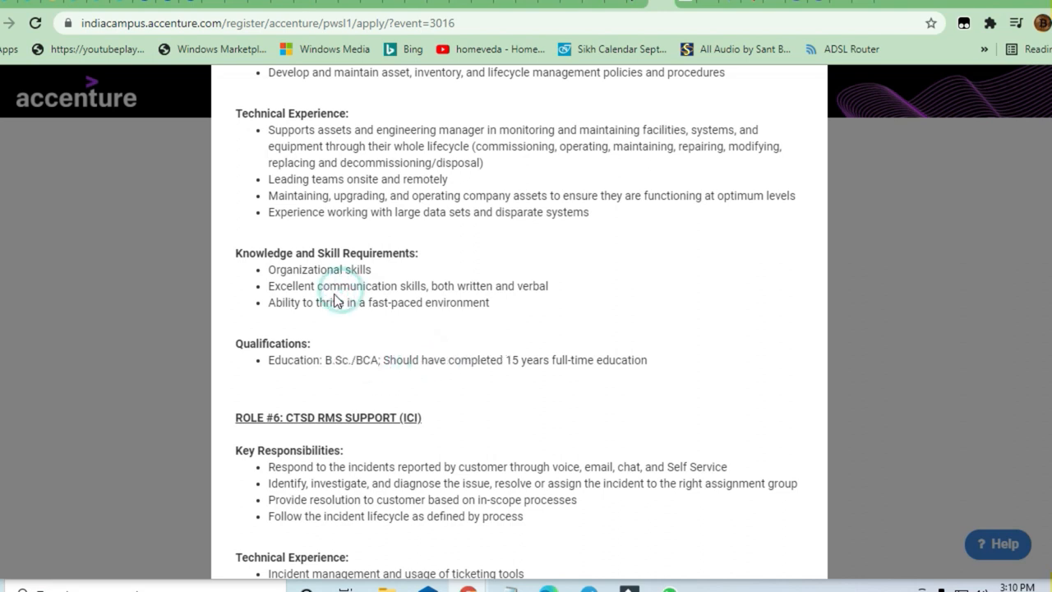
left_click_drag(302, 286, 516, 286)
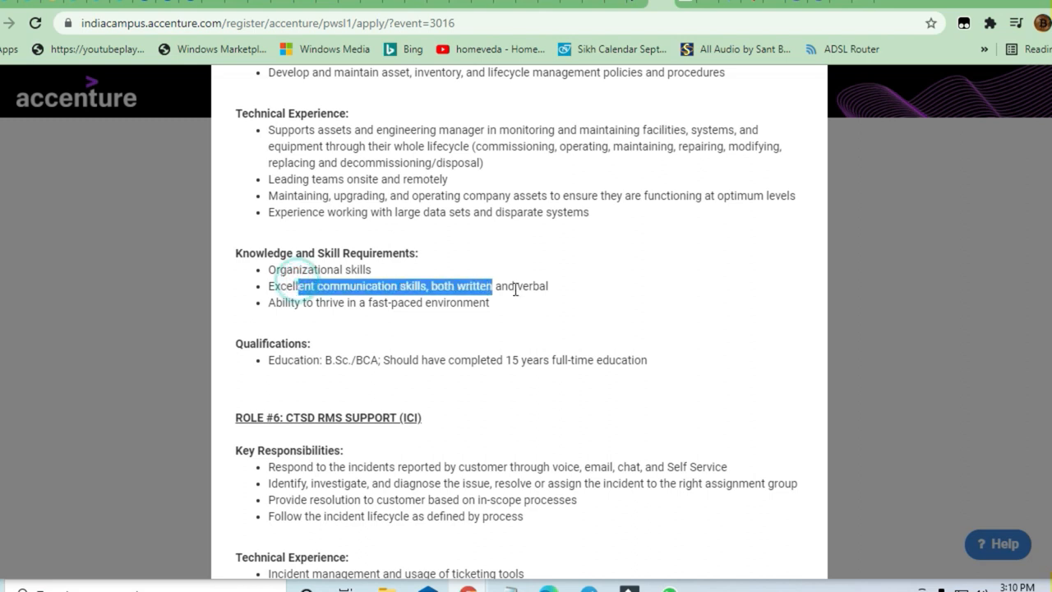
left_click_drag(490, 286, 546, 286)
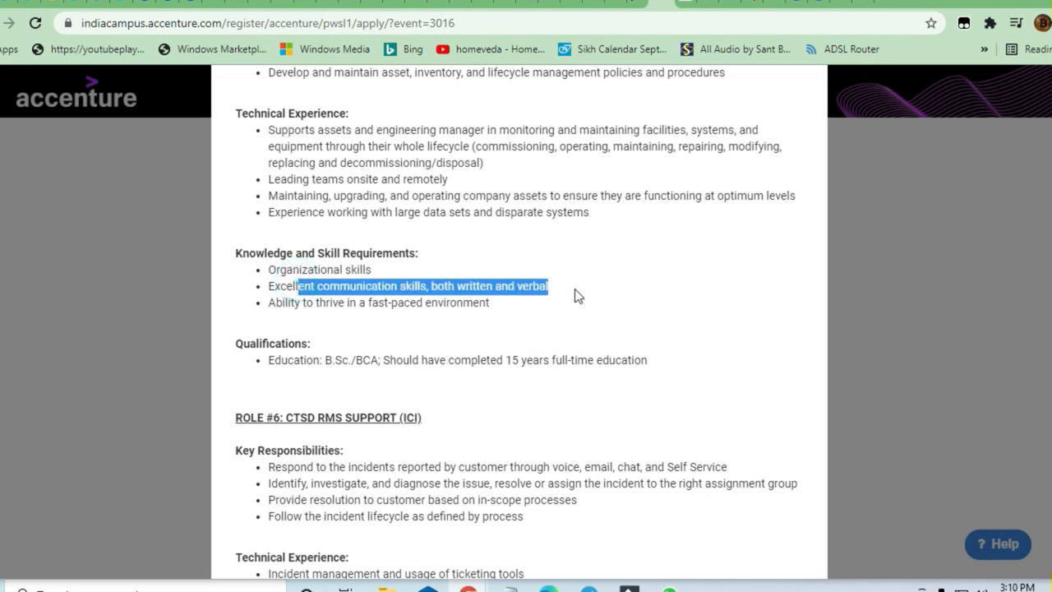
left_click(315, 287)
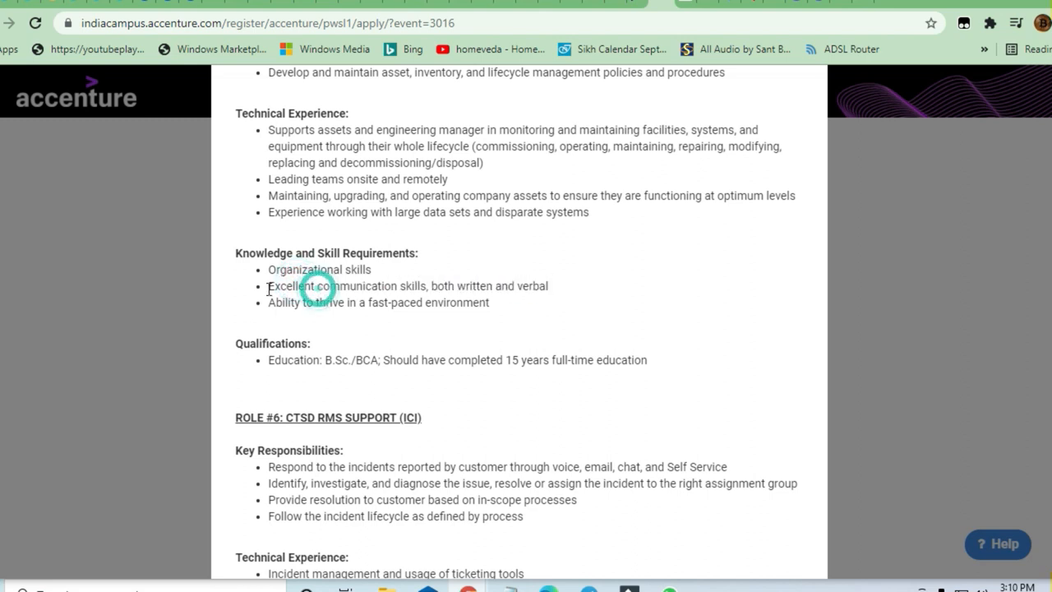
left_click_drag(270, 285, 310, 344)
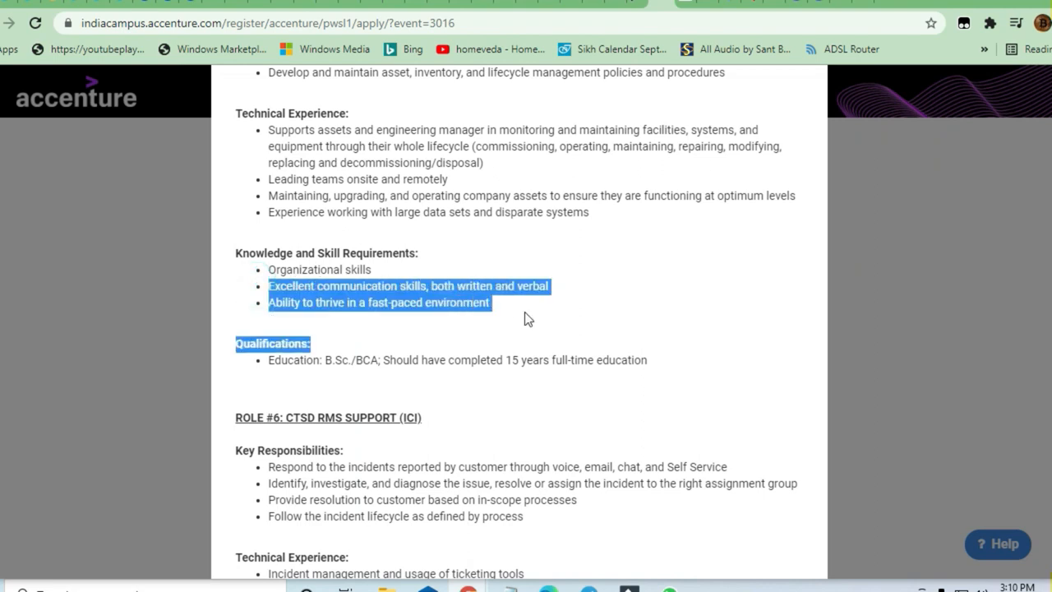
Scroll back up to the PWD_Graduate_Hiring title and company overview.
scroll("up", 3)
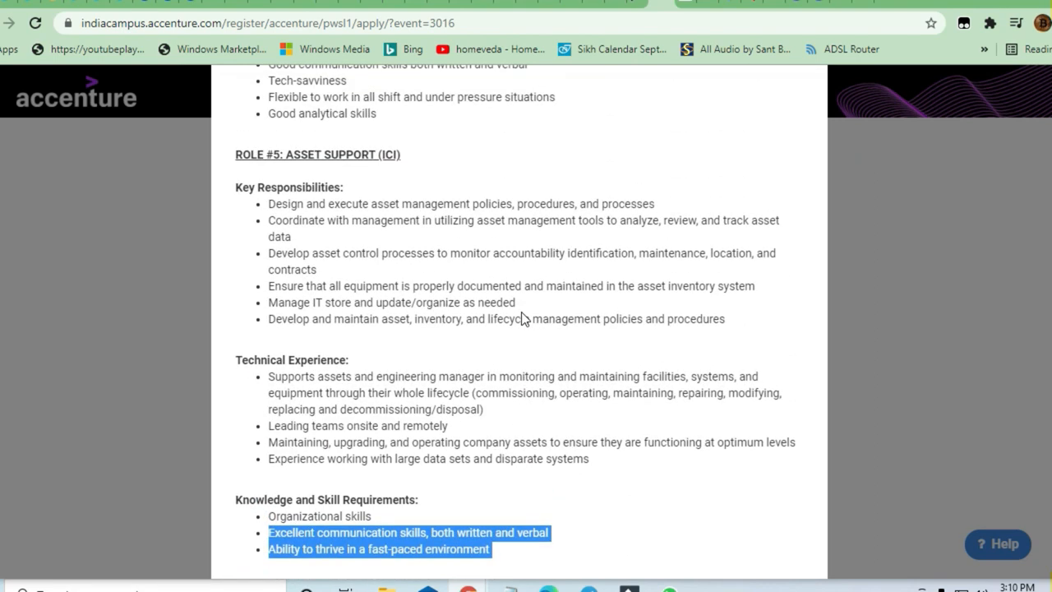
scroll("up", 3)
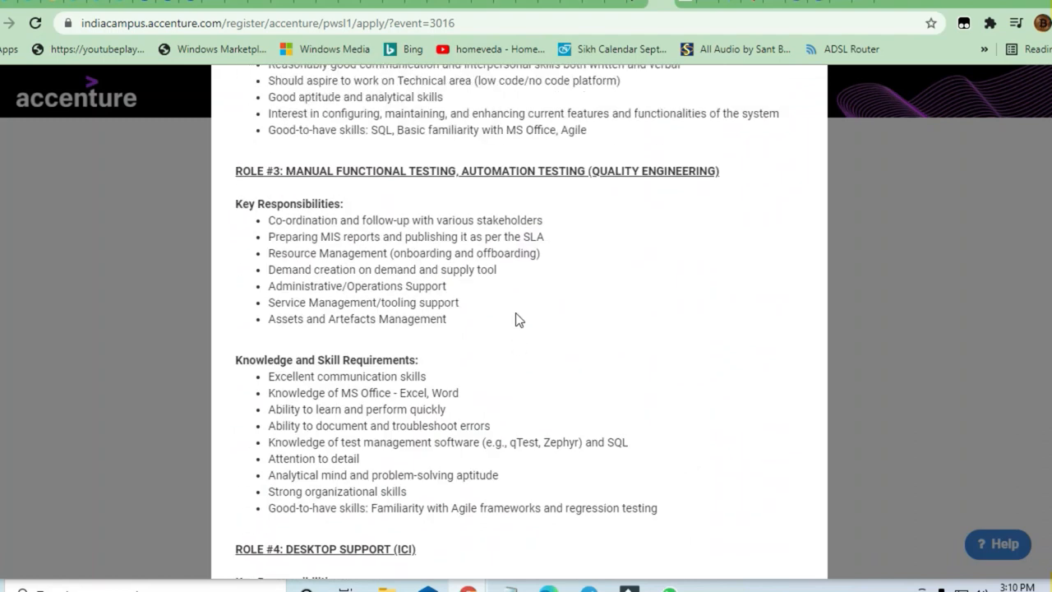
scroll("up", 3)
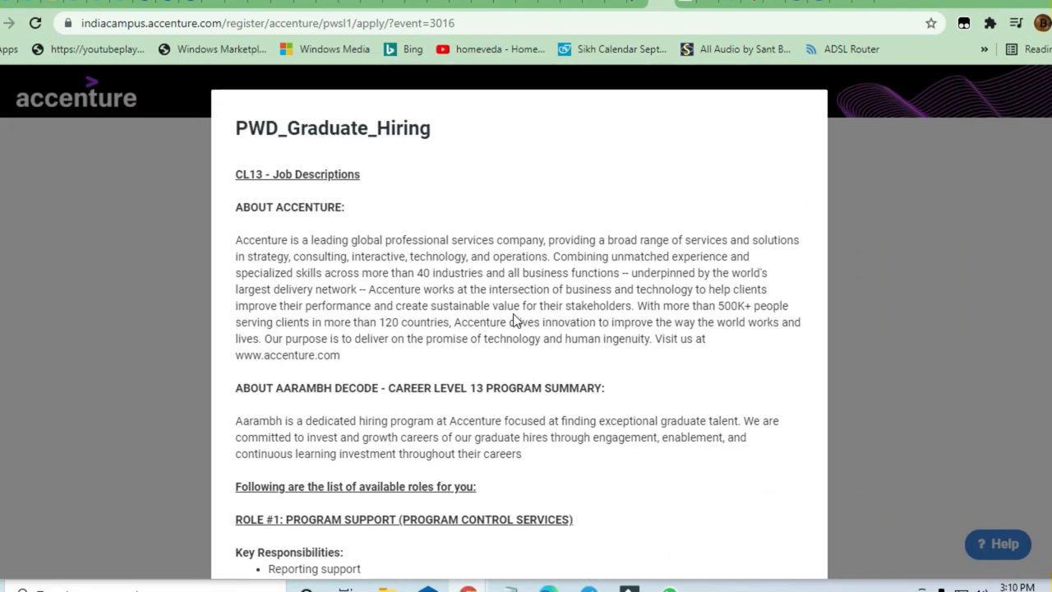
Scroll from ROLE #1 down through Roles #5–#7 to the WHAT WE ARE OFFERING YOU section.
scroll("down", 3)
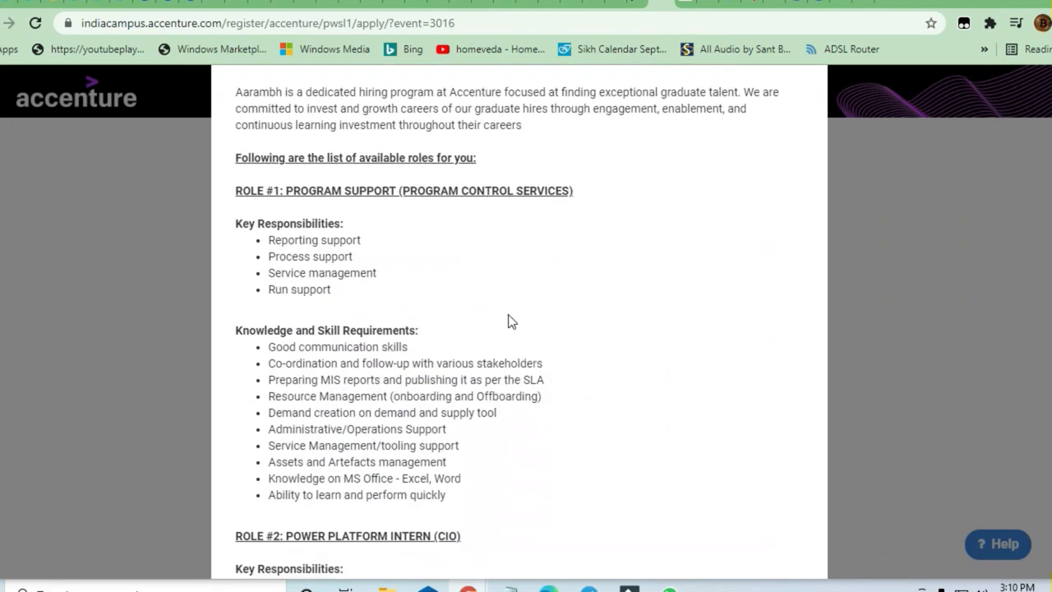
scroll("down", 3)
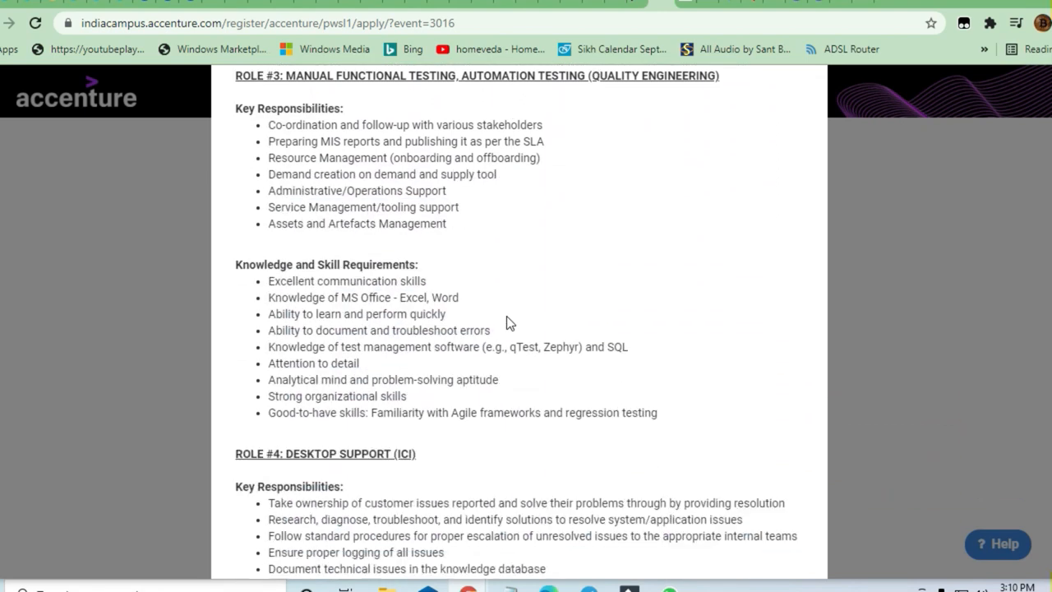
scroll("down", 3)
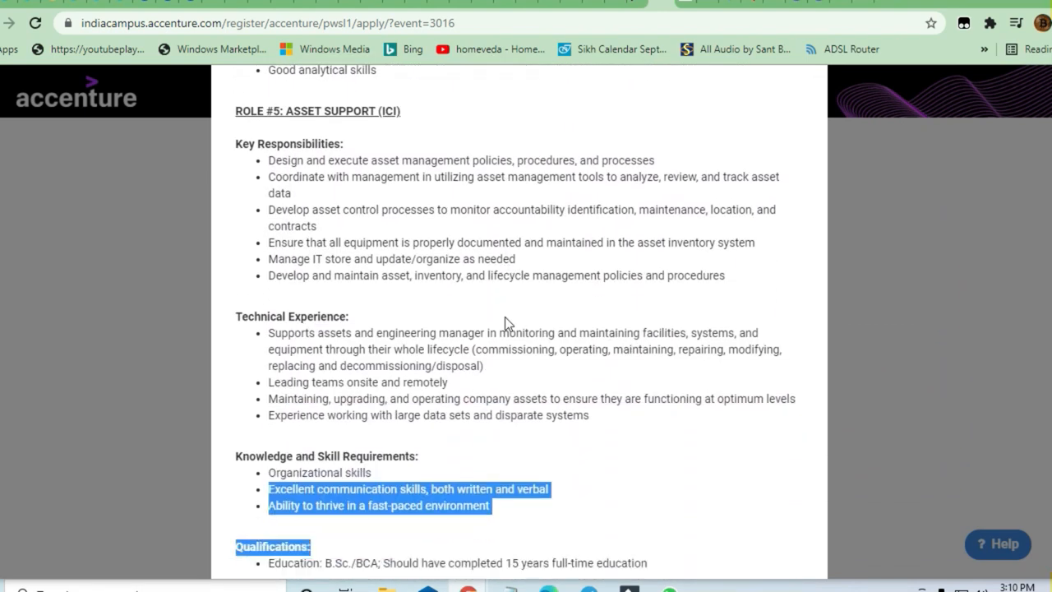
scroll("down", 3)
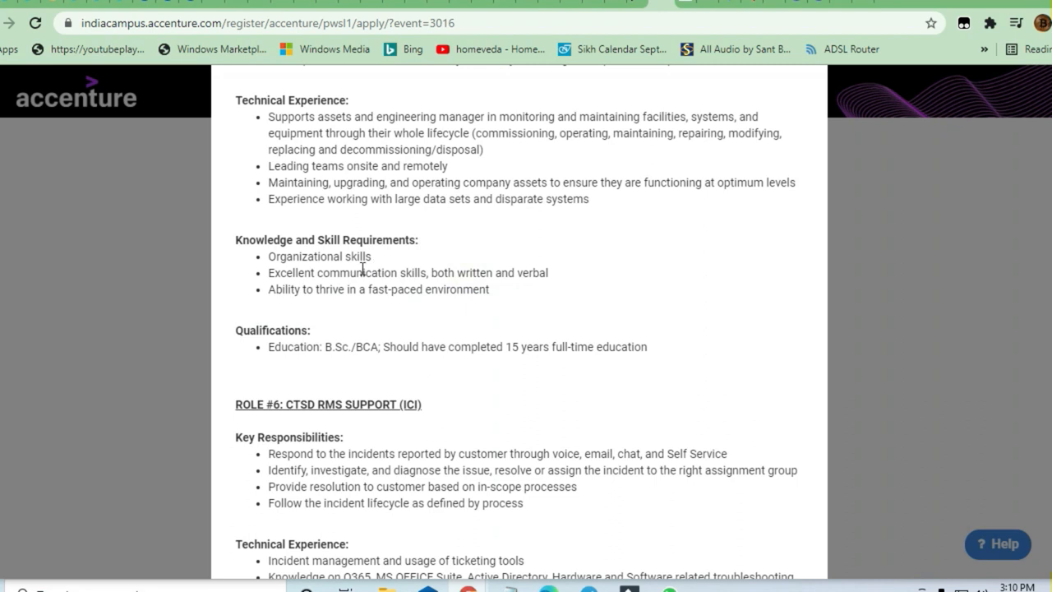
scroll("down", 3)
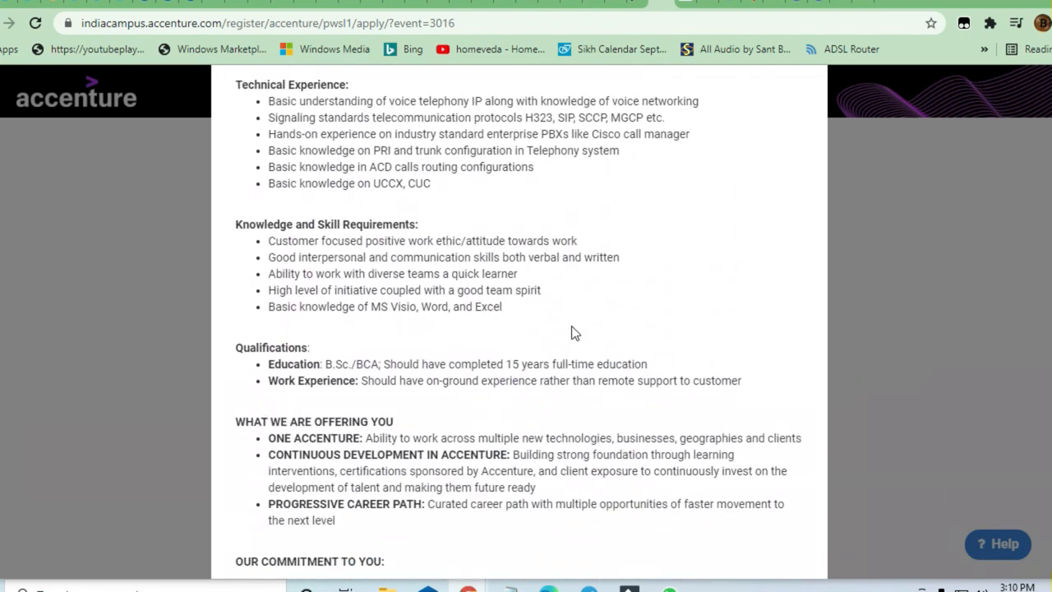
scroll("down", 3)
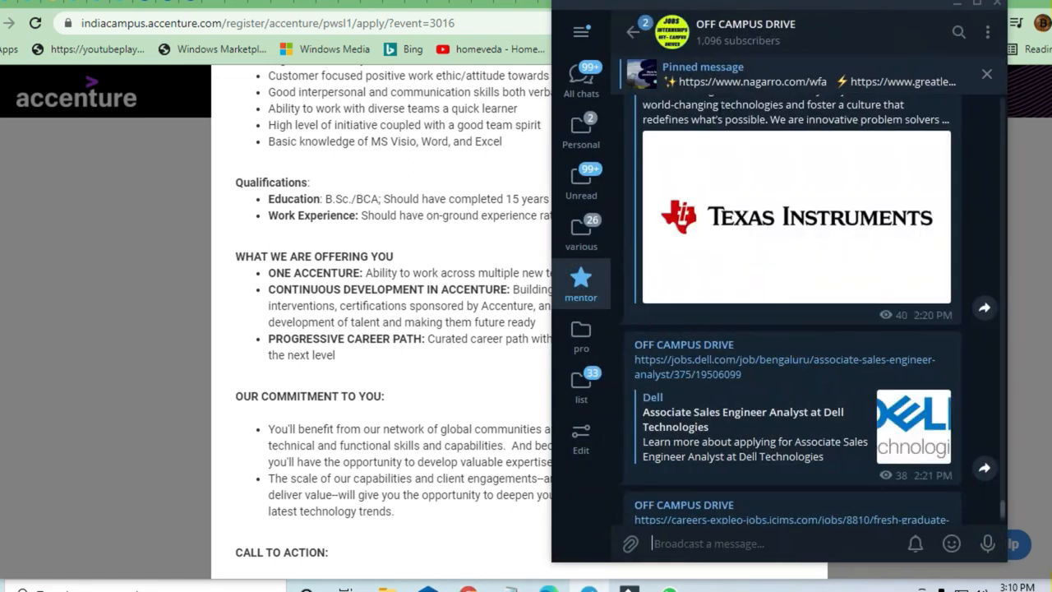
scroll("down", 3)
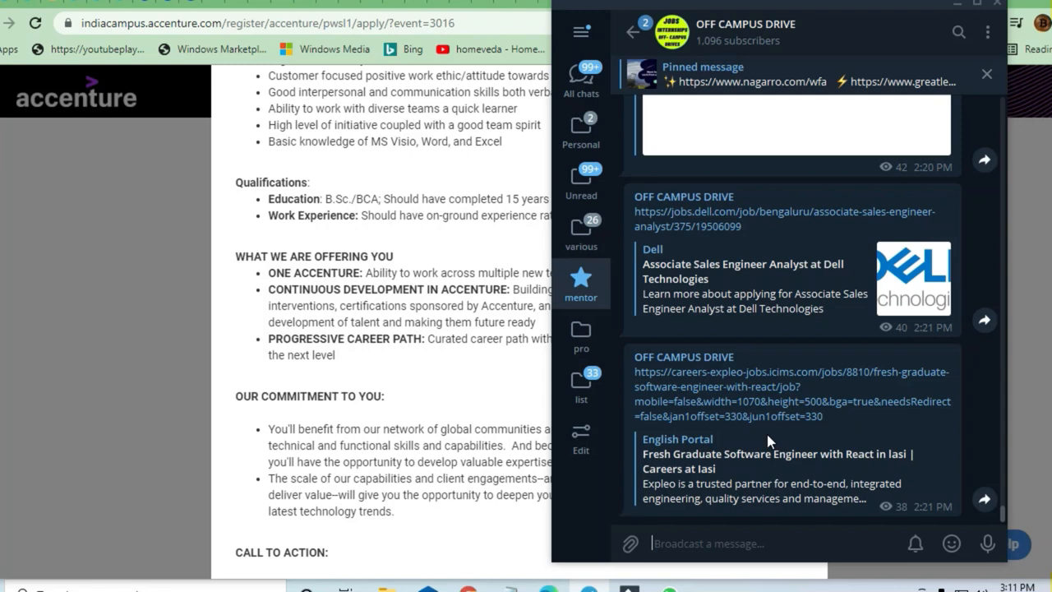
mouse_move(787, 378)
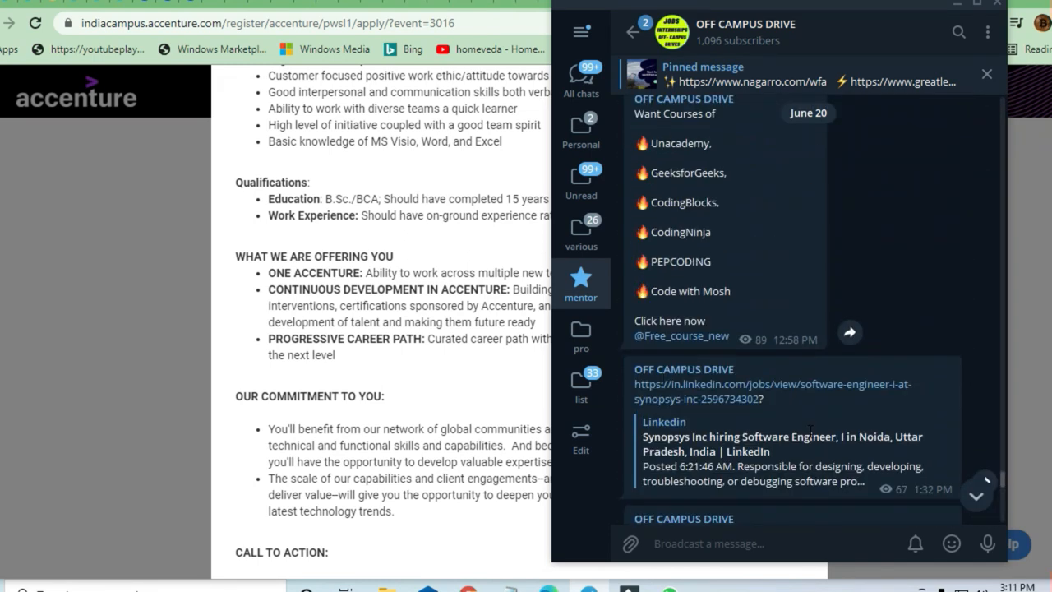
scroll("up", 3)
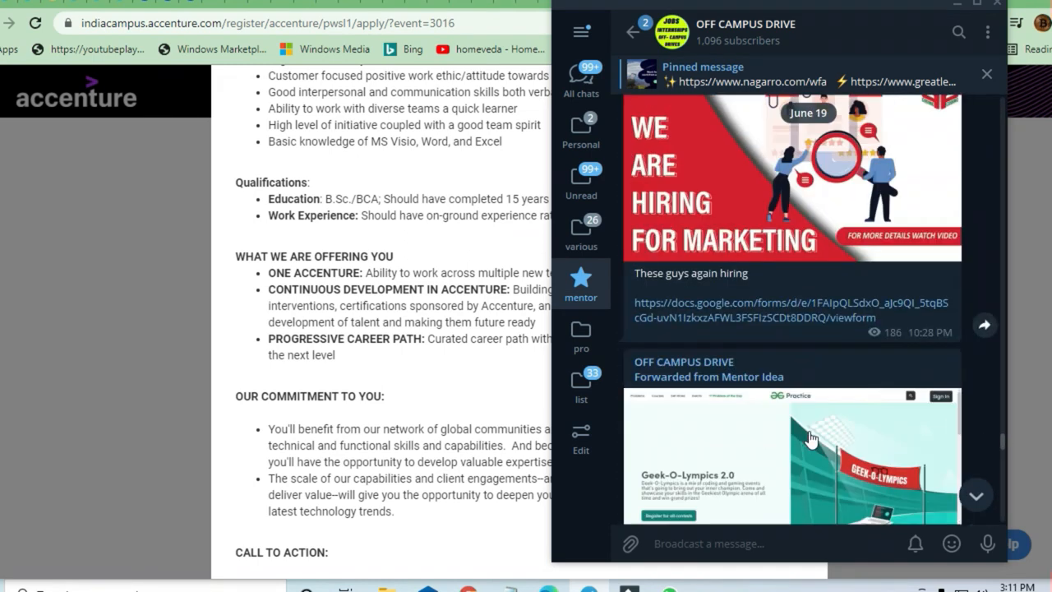